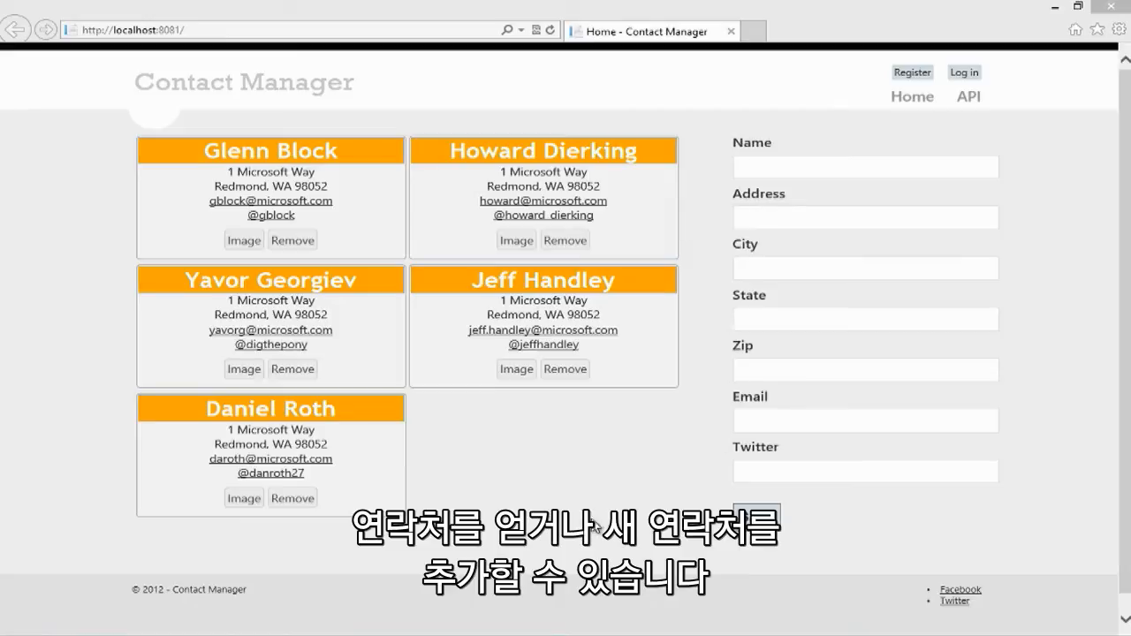
Add a new contact Fred at One Microsoft Way, Redmond, WA 98011 and save it.
{"action": "left_click", "coordinate": [864, 167]}
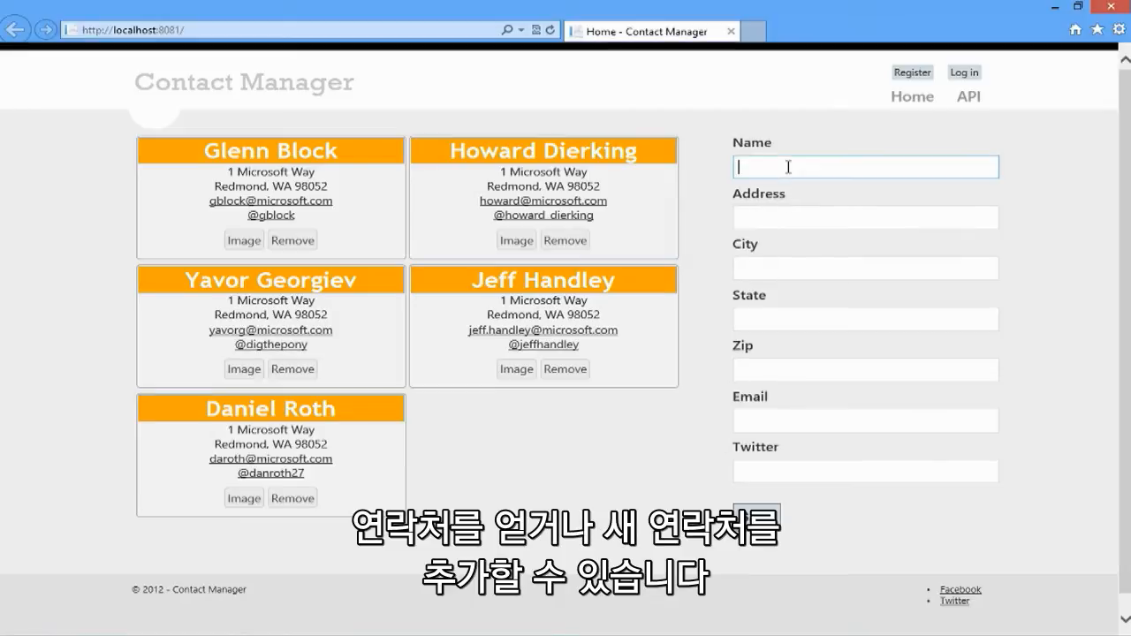
{"action": "type", "text": "Fred"}
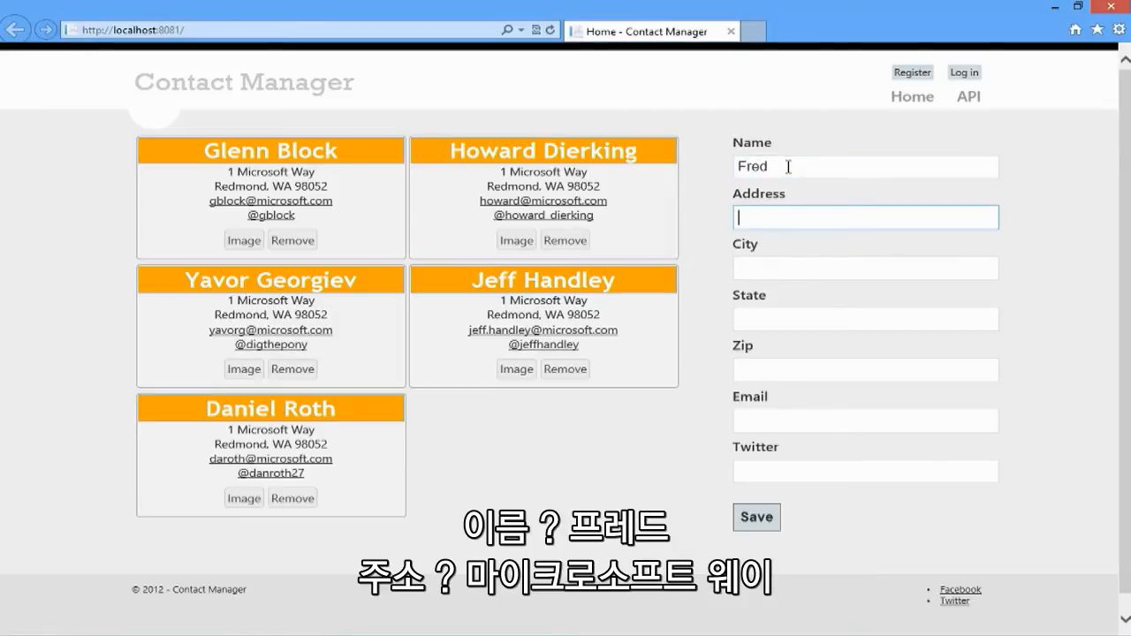
{"action": "type", "text": "One Micrs"}
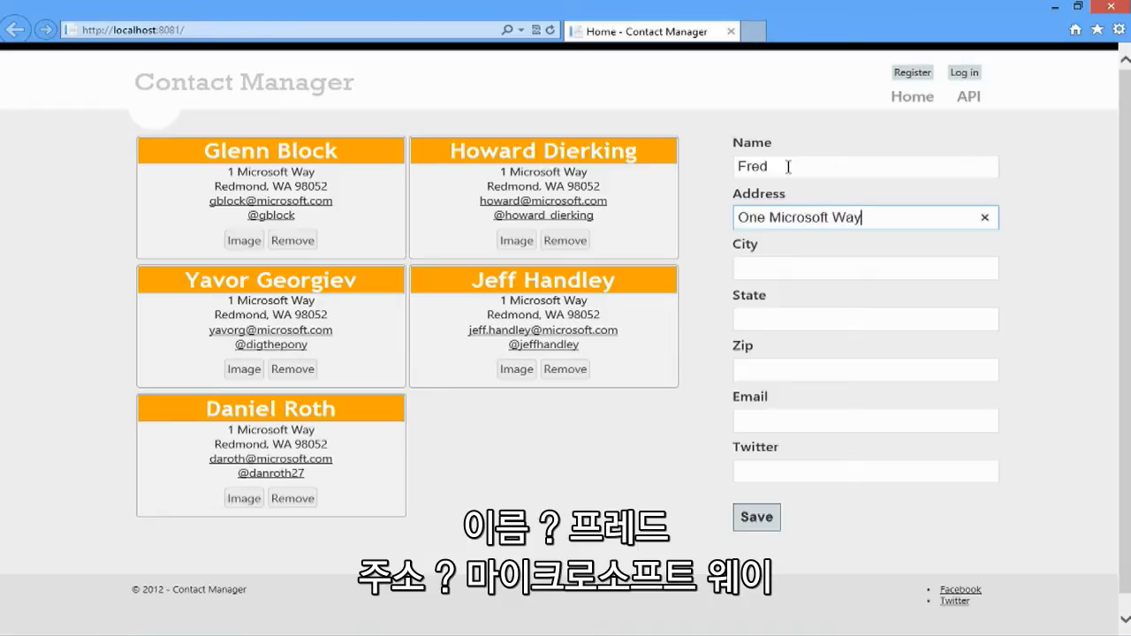
{"action": "type", "text": "Redmond"}
{"action": "left_click", "coordinate": [866, 370]}
{"action": "type", "text": "98011"}
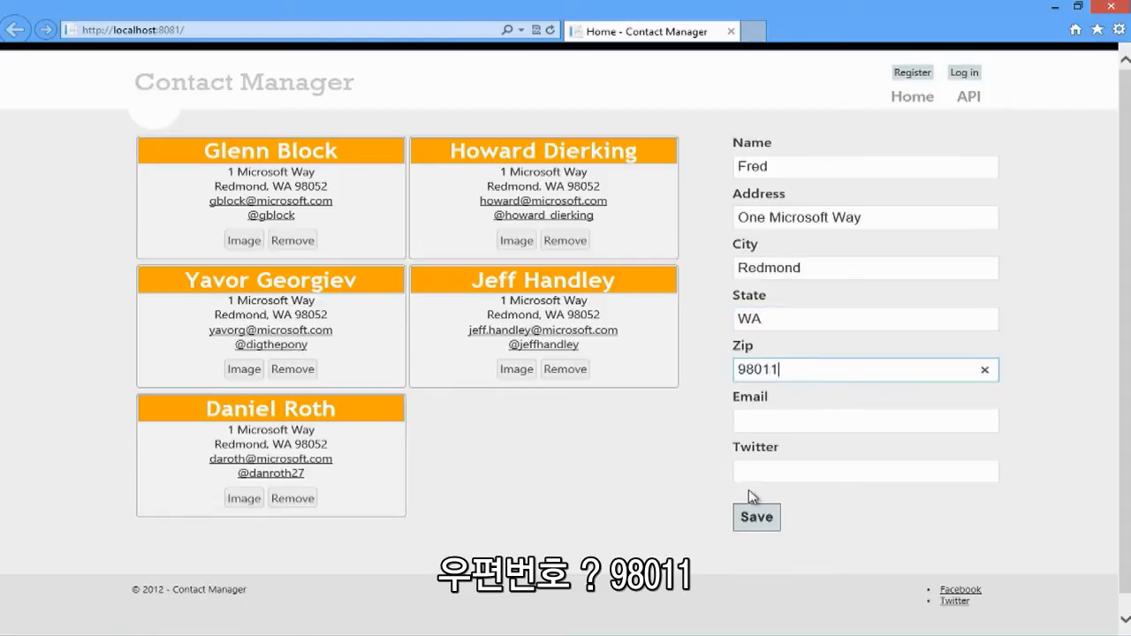
{"action": "left_click", "coordinate": [756, 517]}
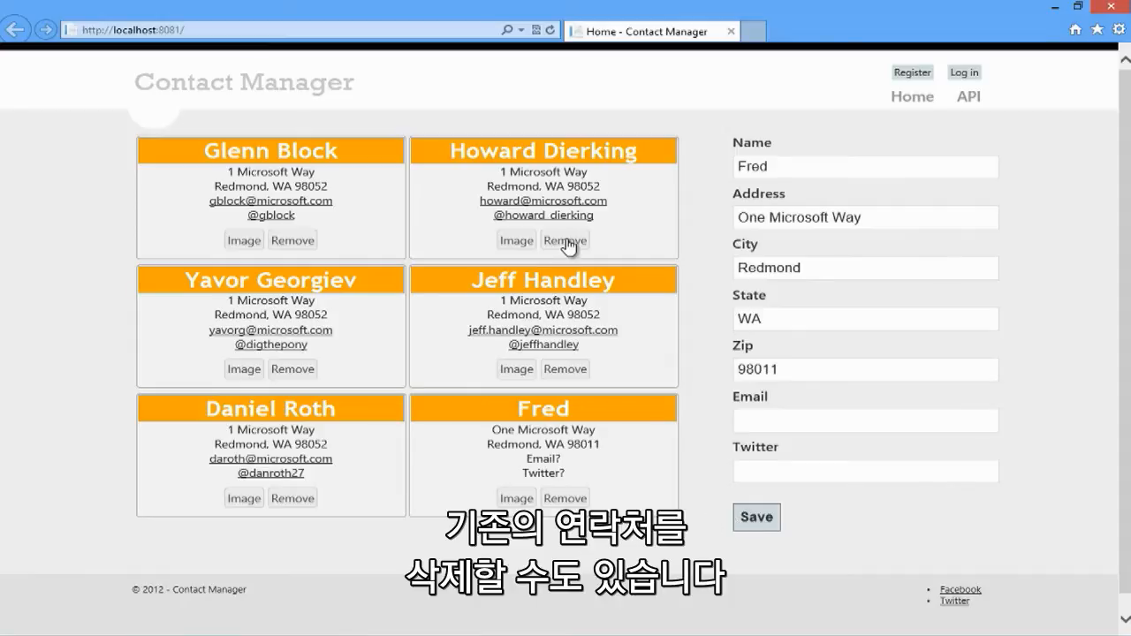
{"action": "left_click", "coordinate": [564, 241]}
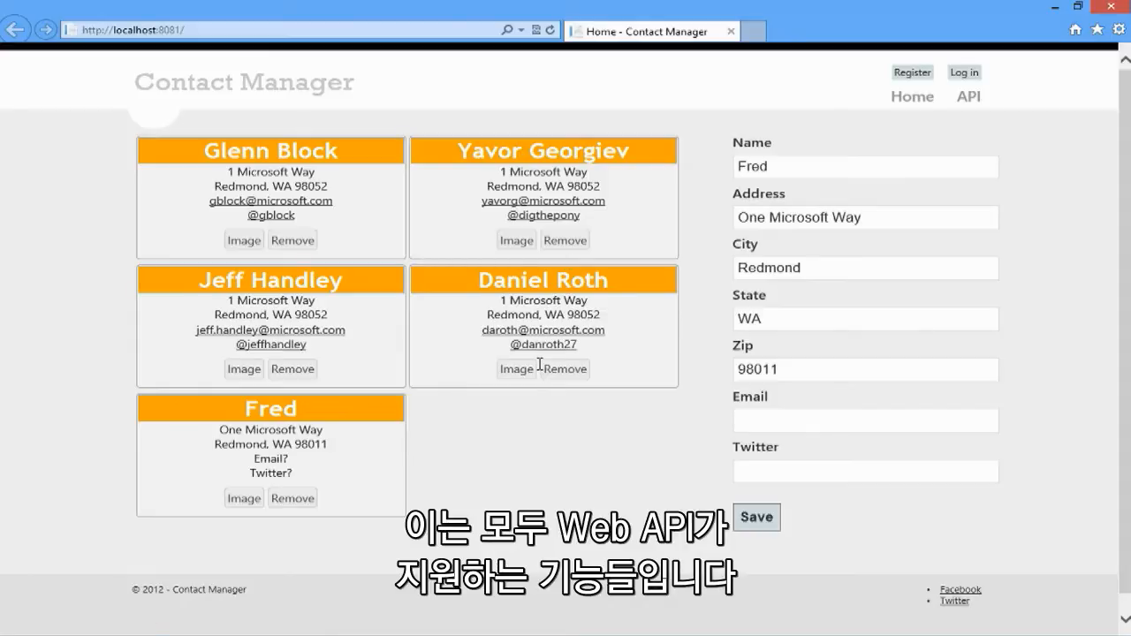
{"action": "mouse_move", "coordinate": [496, 479]}
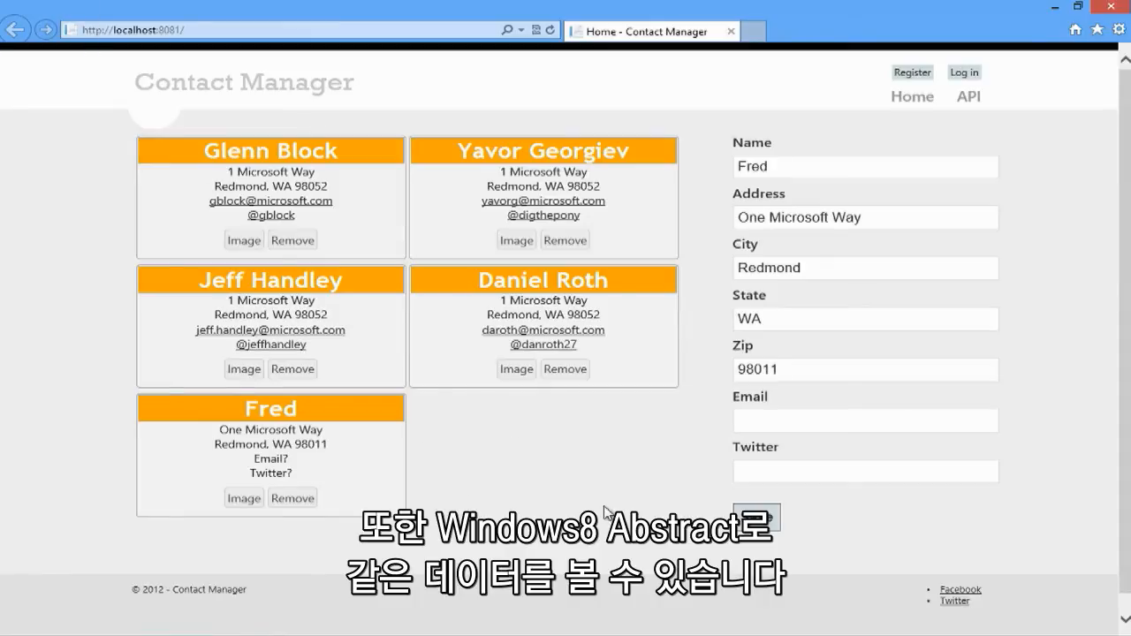
{"action": "mouse_move", "coordinate": [575, 496]}
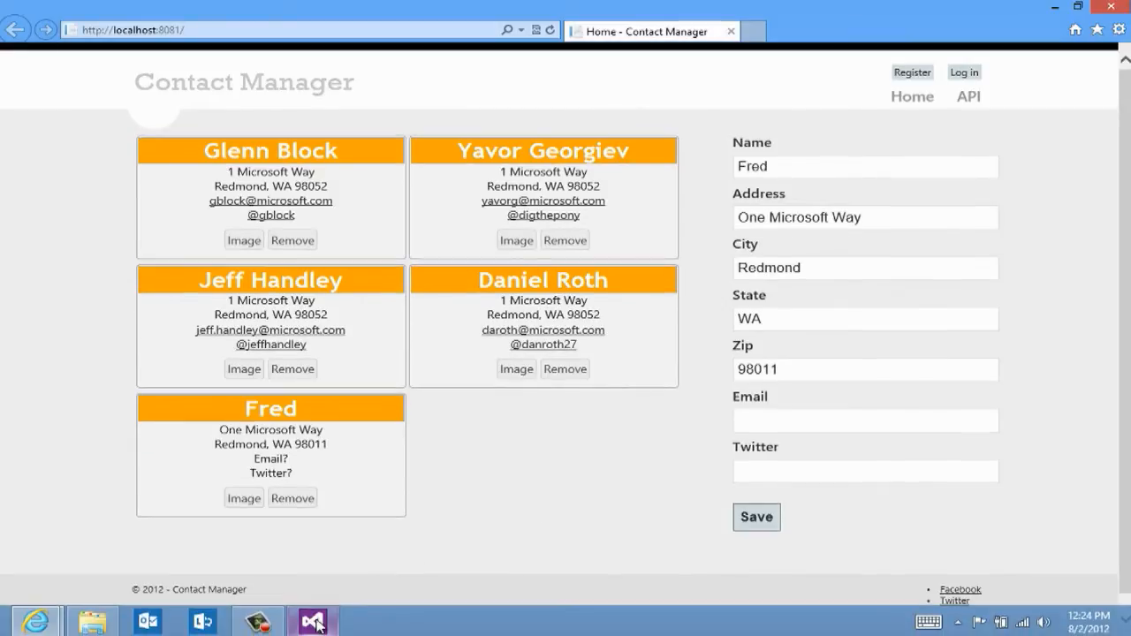
{"action": "right_click", "coordinate": [1027, 320]}
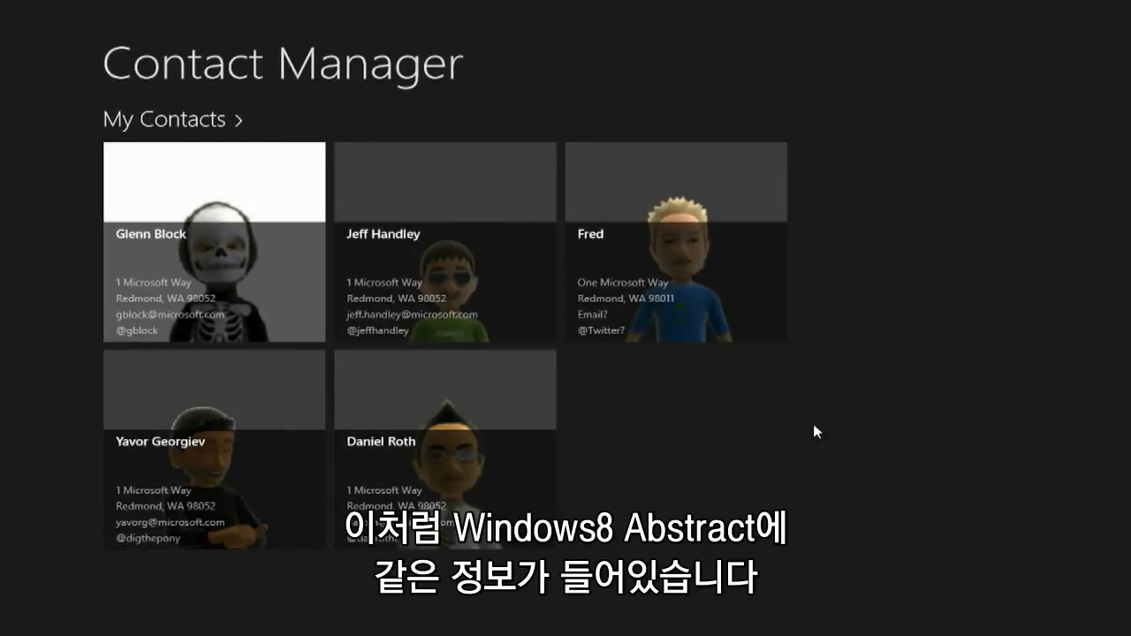
{"action": "mouse_move", "coordinate": [795, 349]}
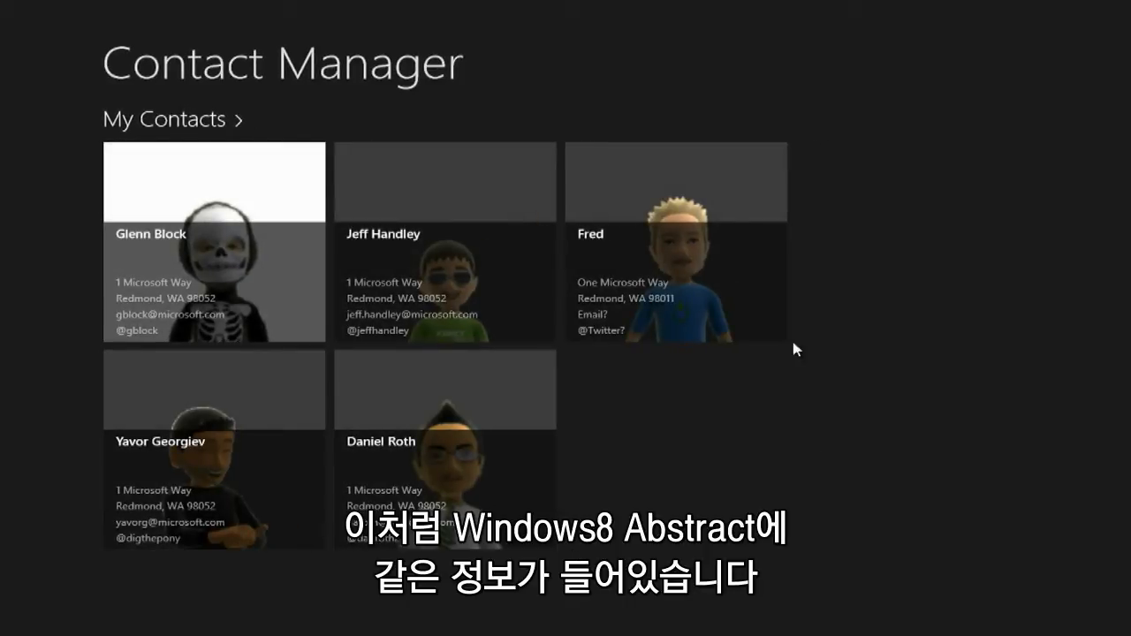
{"action": "mouse_move", "coordinate": [707, 368]}
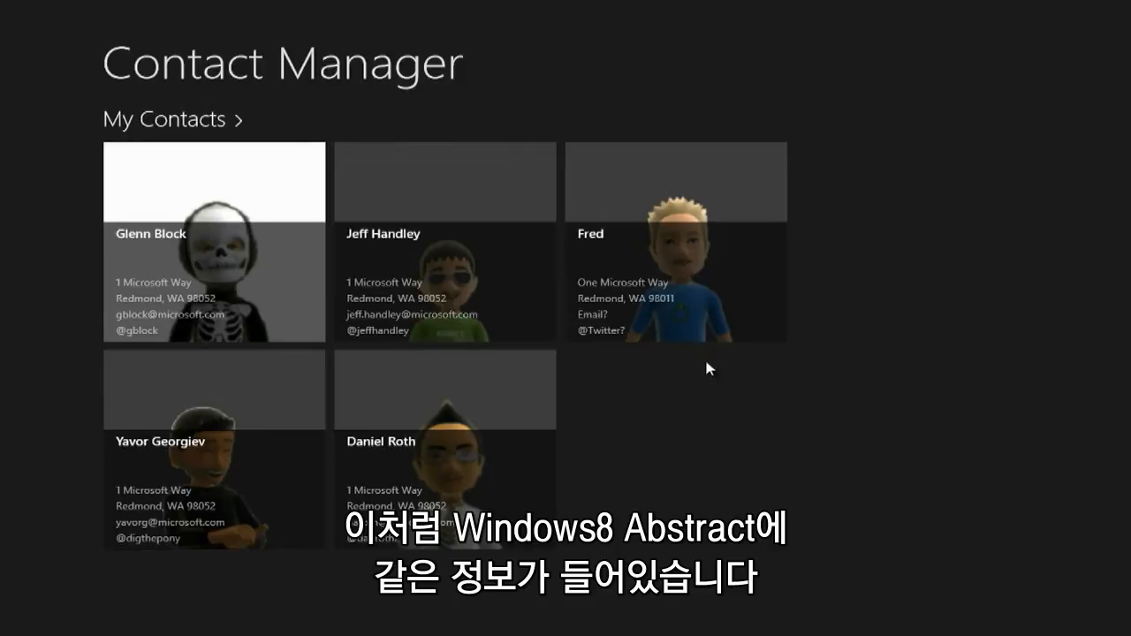
{"action": "mouse_move", "coordinate": [663, 290]}
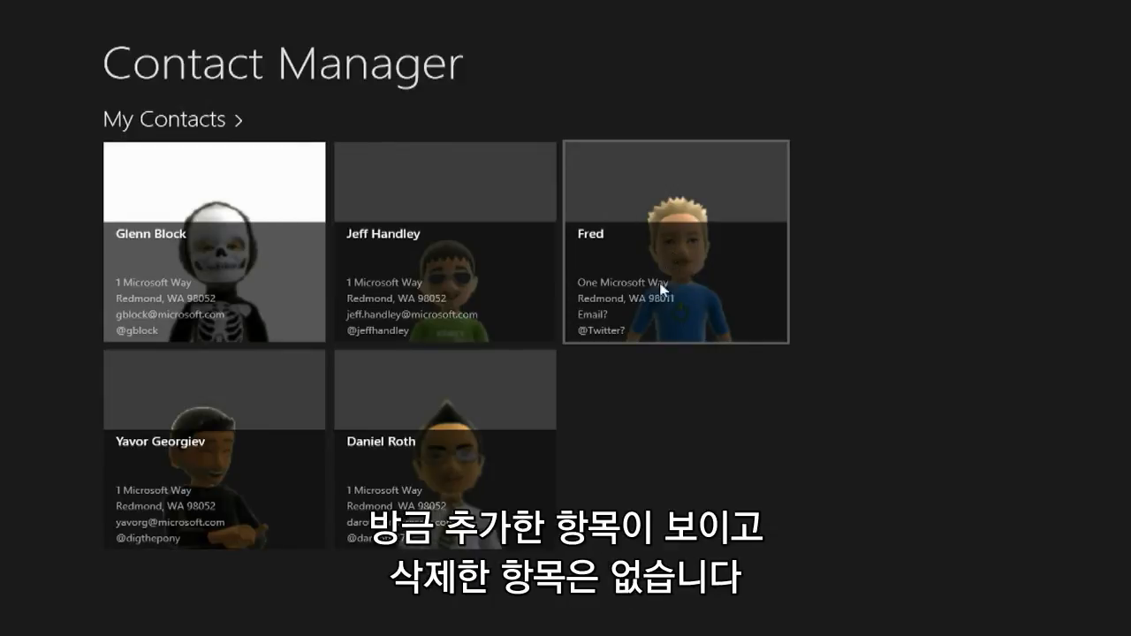
{"action": "mouse_move", "coordinate": [385, 348]}
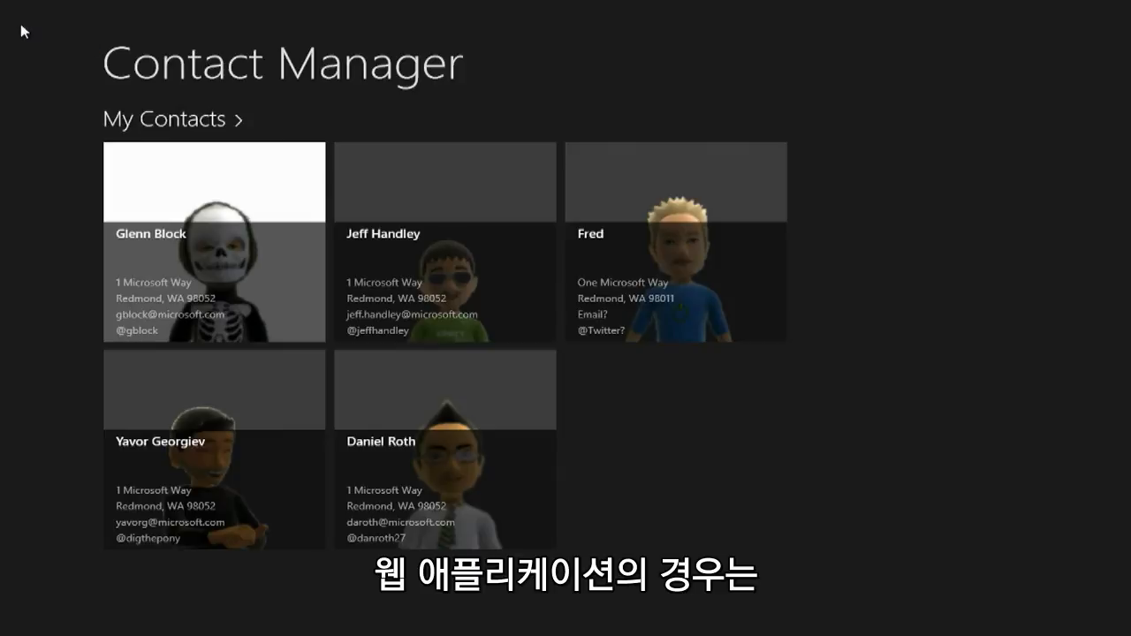
{"action": "key", "text": "alt+tab"}
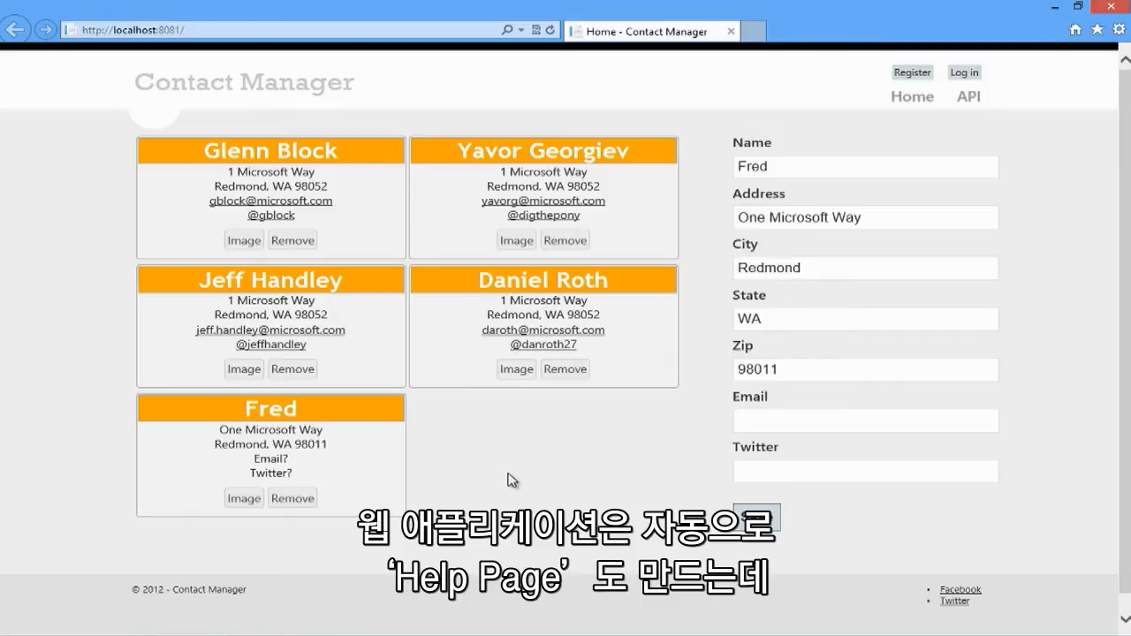
{"action": "mouse_move", "coordinate": [829, 300]}
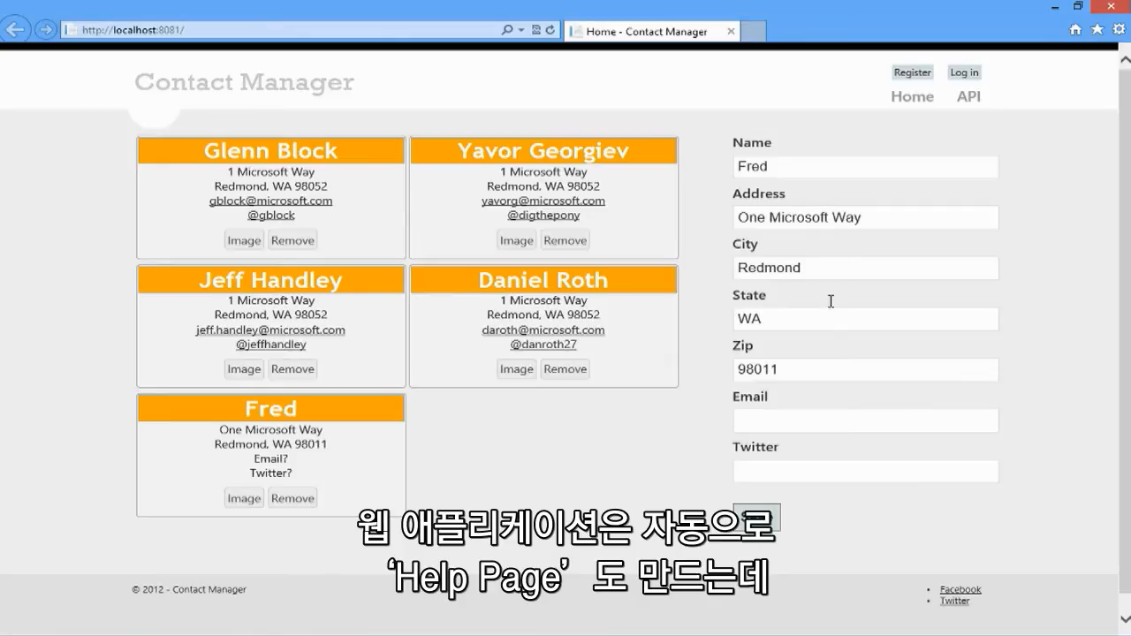
Use the API header link to reach the ASP.NET Web API Help Page.
{"action": "left_click", "coordinate": [969, 96]}
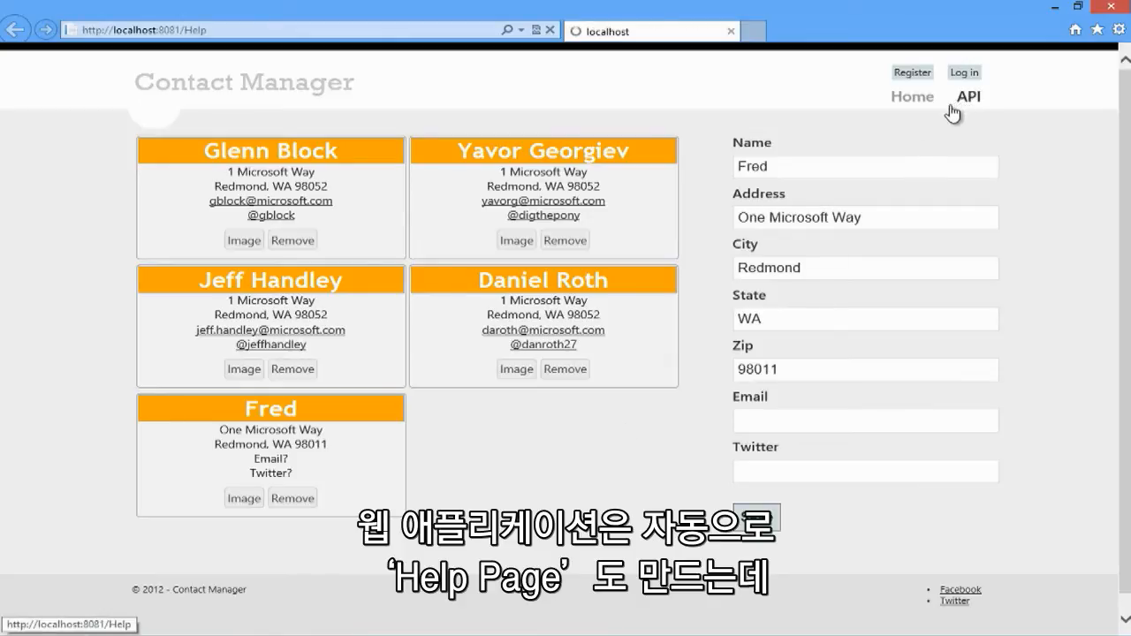
{"action": "left_click", "coordinate": [968, 96]}
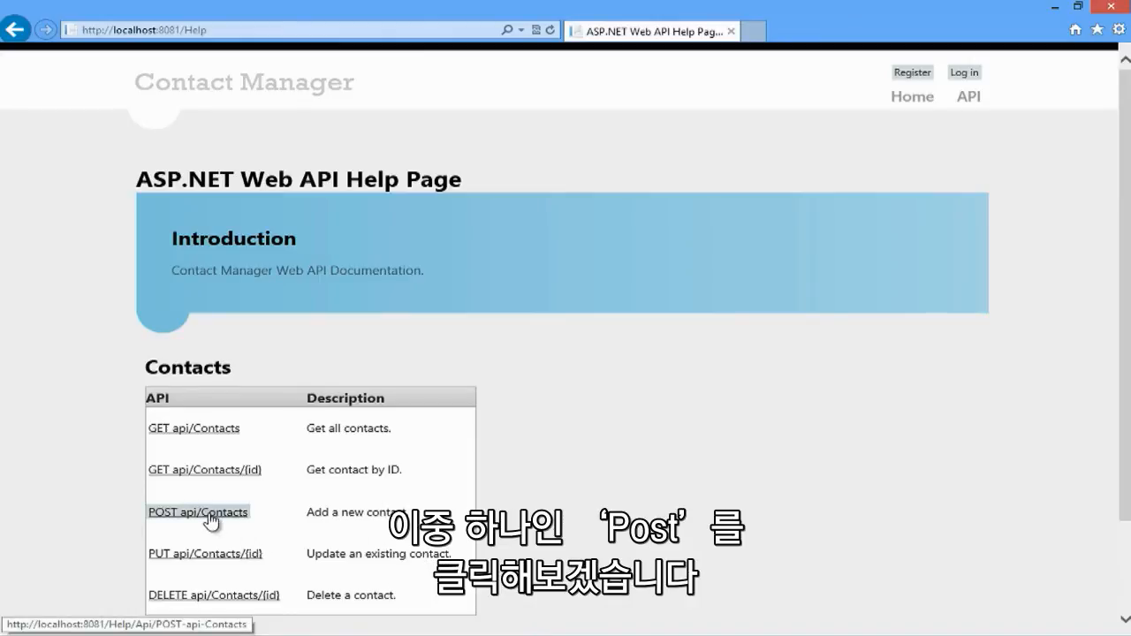
View POST api/Contacts docs and switch the request sample from XML to form-urlencoded.
{"action": "left_click", "coordinate": [197, 512]}
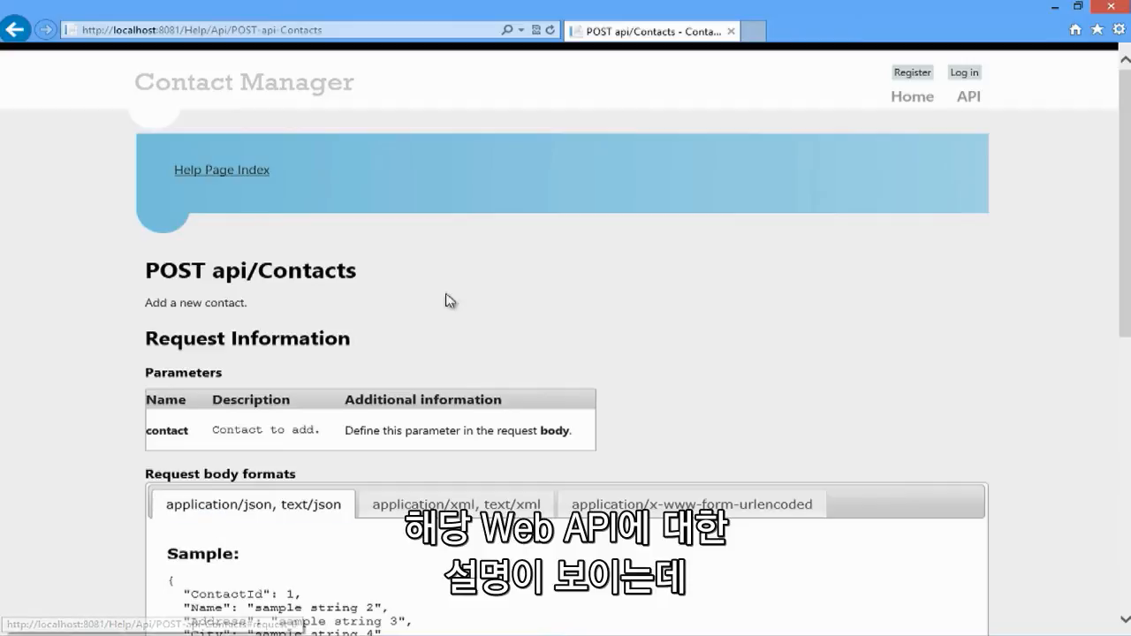
{"action": "mouse_move", "coordinate": [309, 316]}
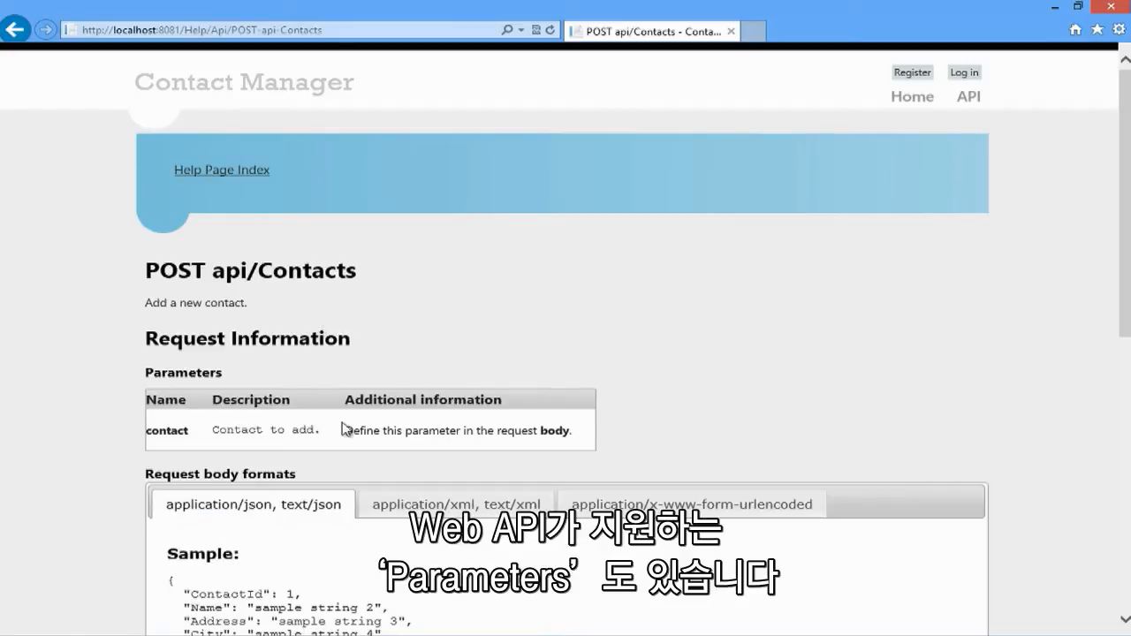
{"action": "mouse_move", "coordinate": [599, 465]}
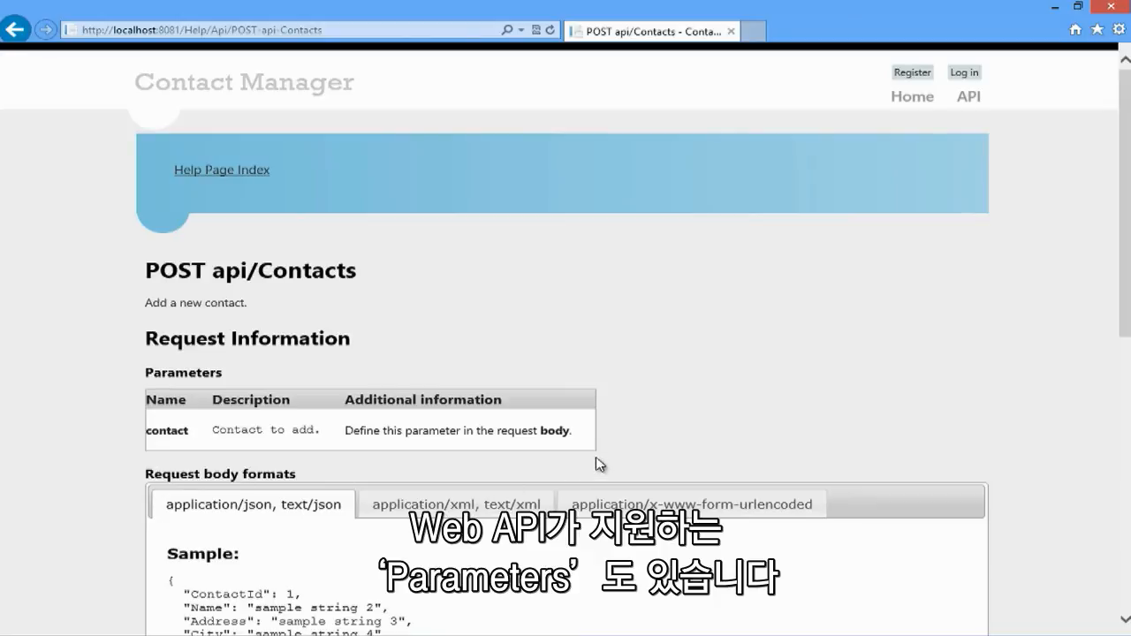
{"action": "scroll", "scroll_direction": "down", "scroll_amount": 3}
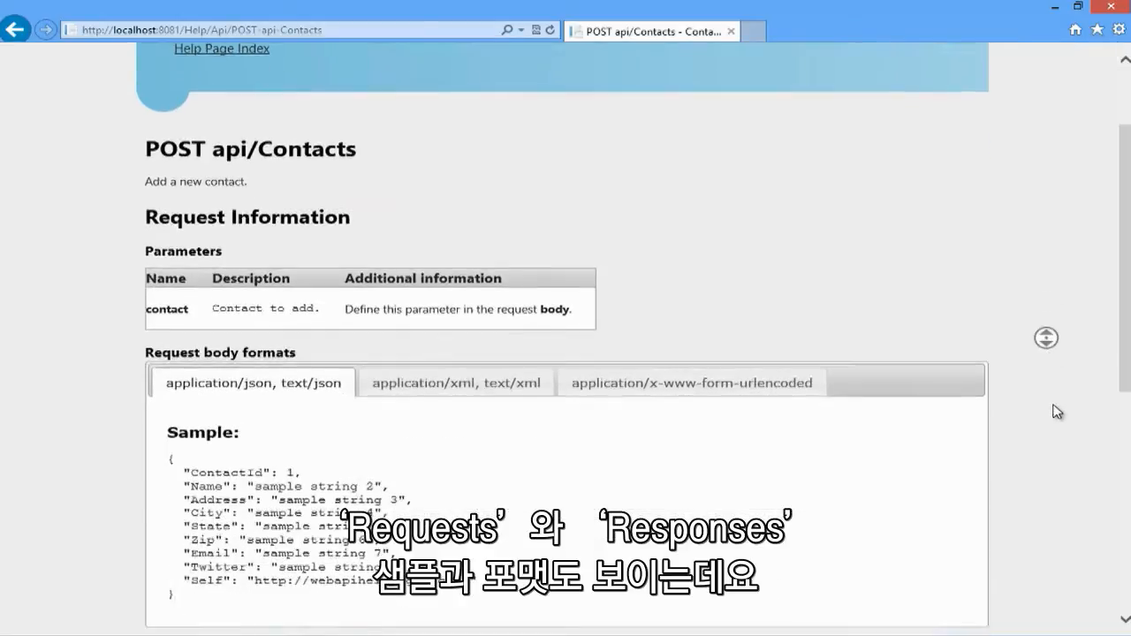
{"action": "scroll", "scroll_direction": "down", "scroll_amount": 3}
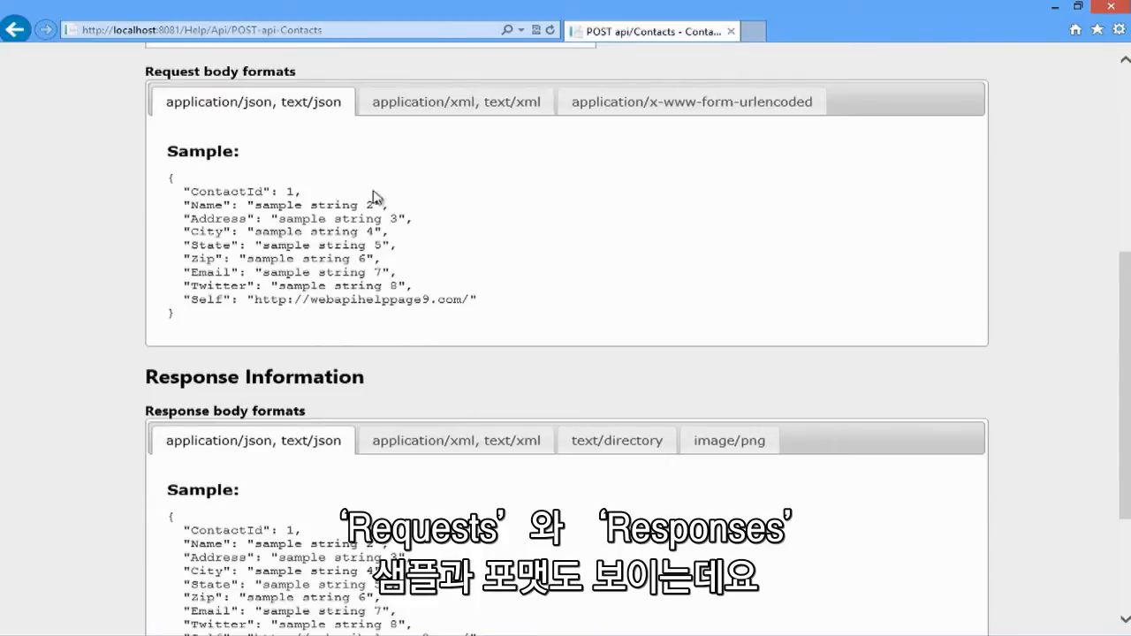
{"action": "mouse_move", "coordinate": [323, 165]}
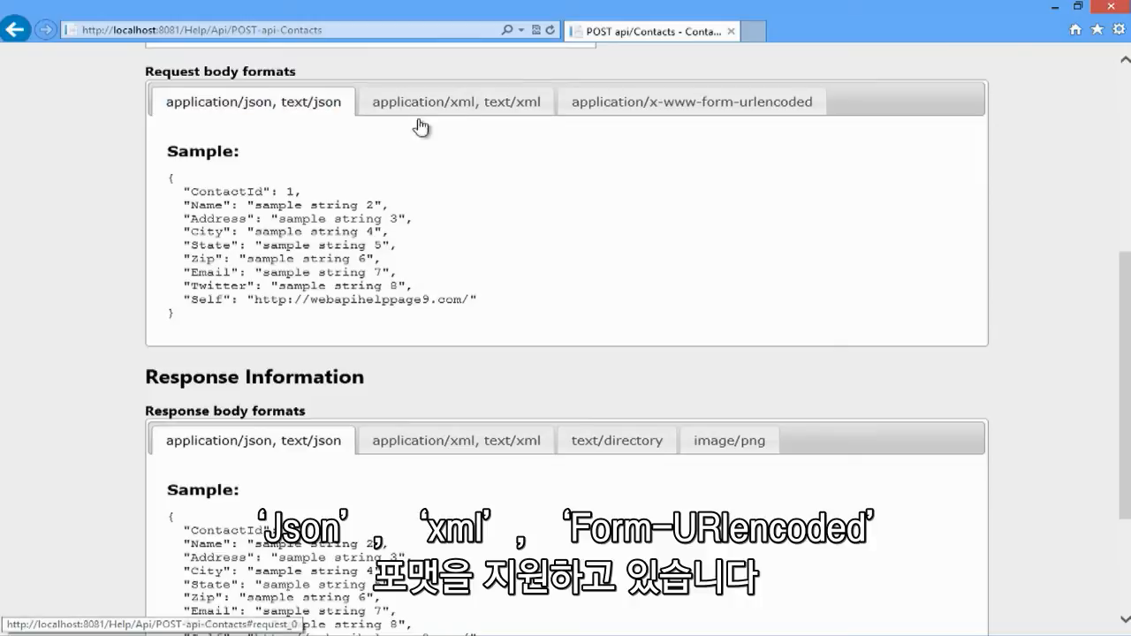
{"action": "left_click", "coordinate": [455, 100]}
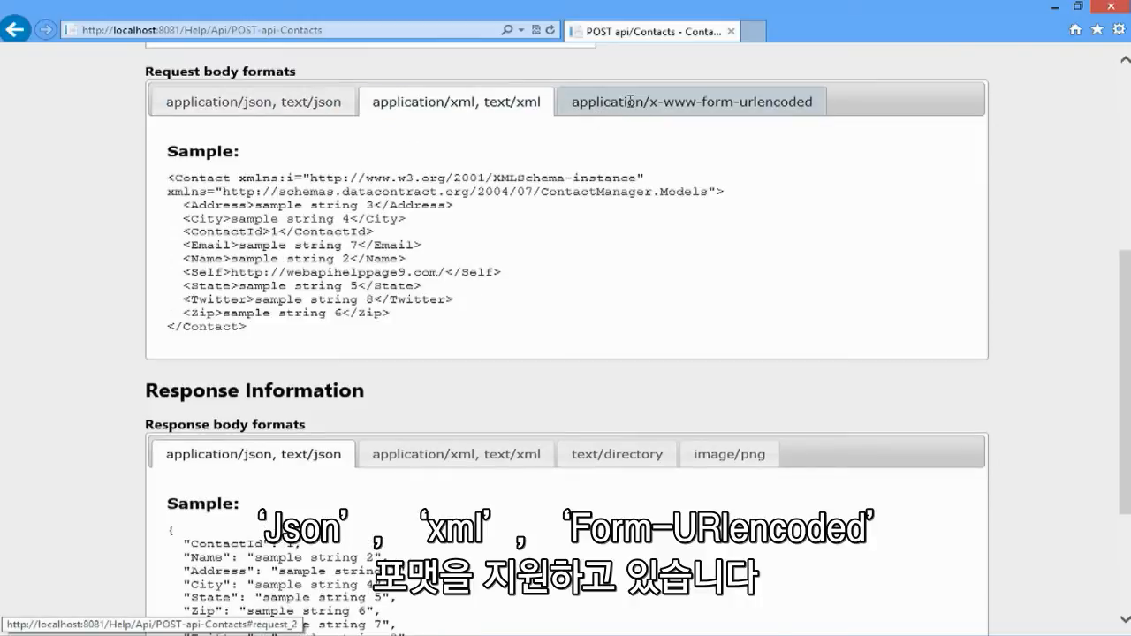
{"action": "left_click", "coordinate": [691, 101]}
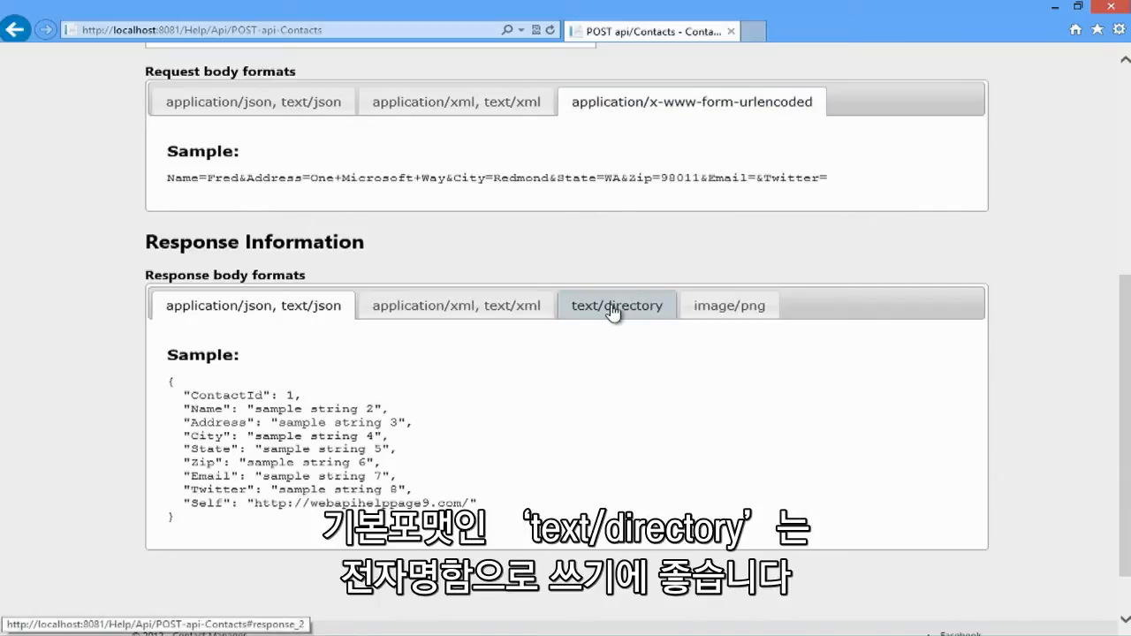
View the text/directory and image/png response samples, then load api/contacts.xml in the browser.
{"action": "left_click", "coordinate": [616, 305]}
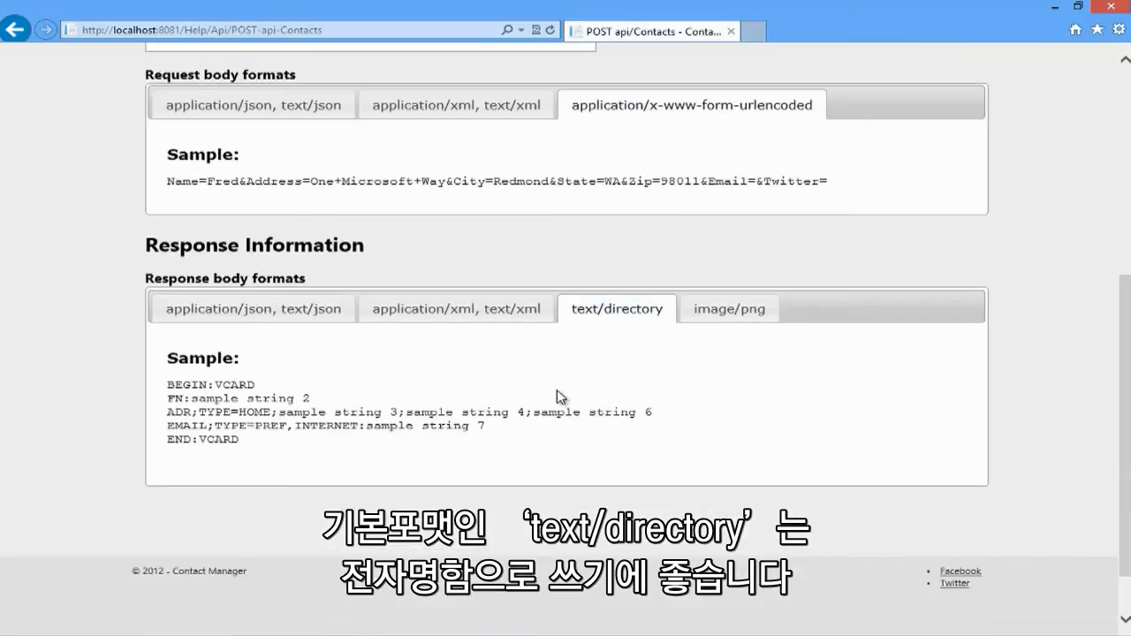
{"action": "mouse_move", "coordinate": [400, 409]}
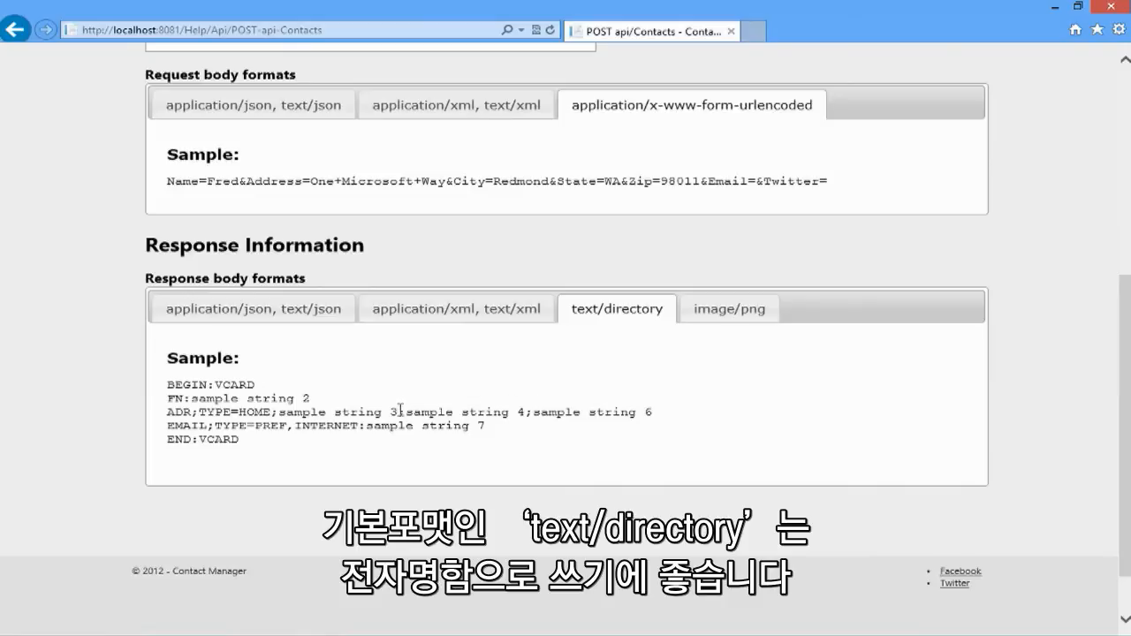
{"action": "mouse_move", "coordinate": [350, 448]}
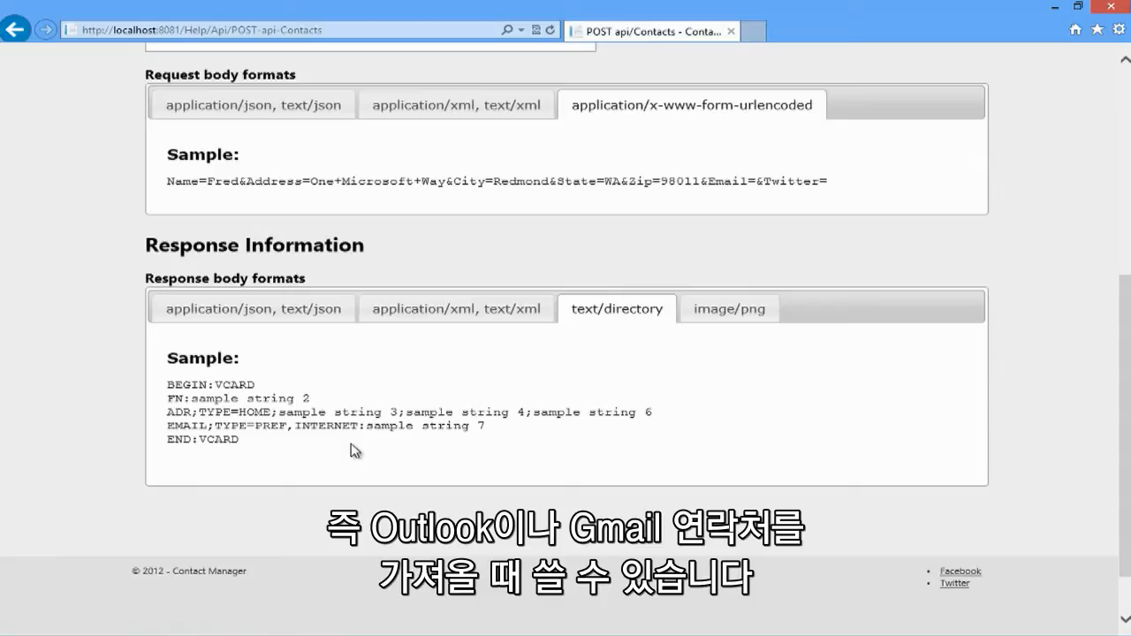
{"action": "mouse_move", "coordinate": [356, 454]}
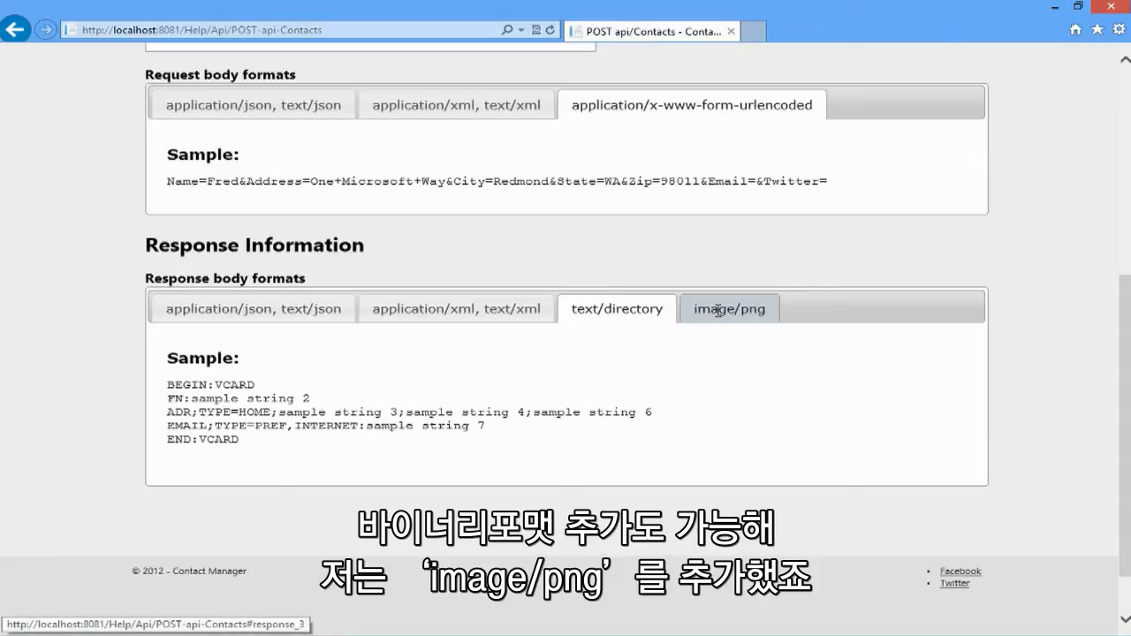
{"action": "left_click", "coordinate": [729, 308]}
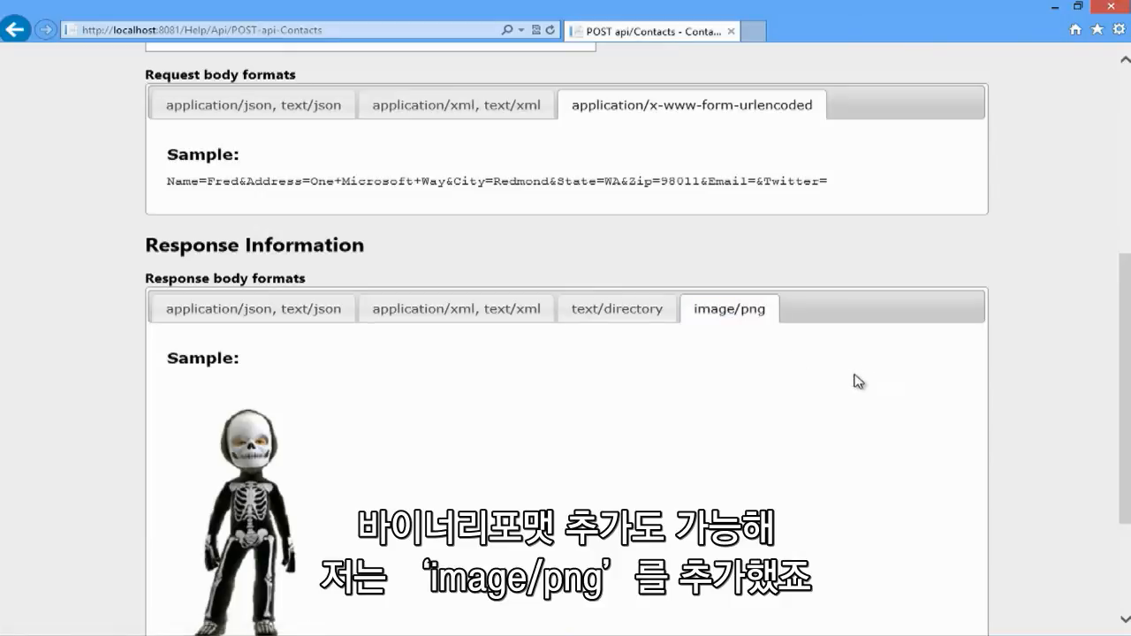
{"action": "mouse_move", "coordinate": [746, 389]}
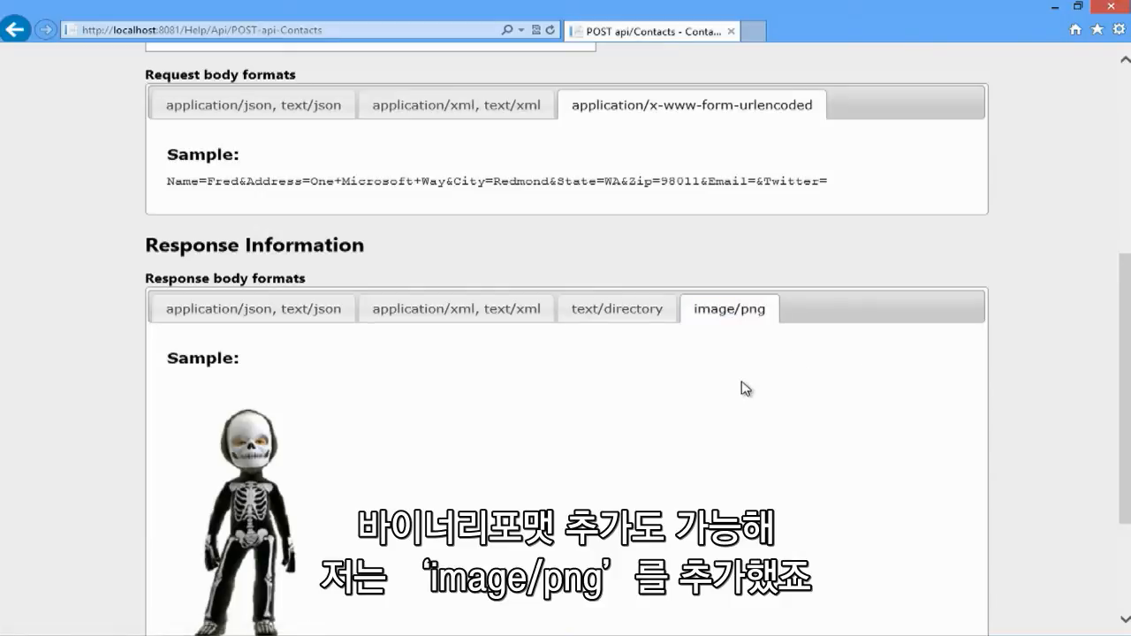
{"action": "mouse_move", "coordinate": [1044, 396]}
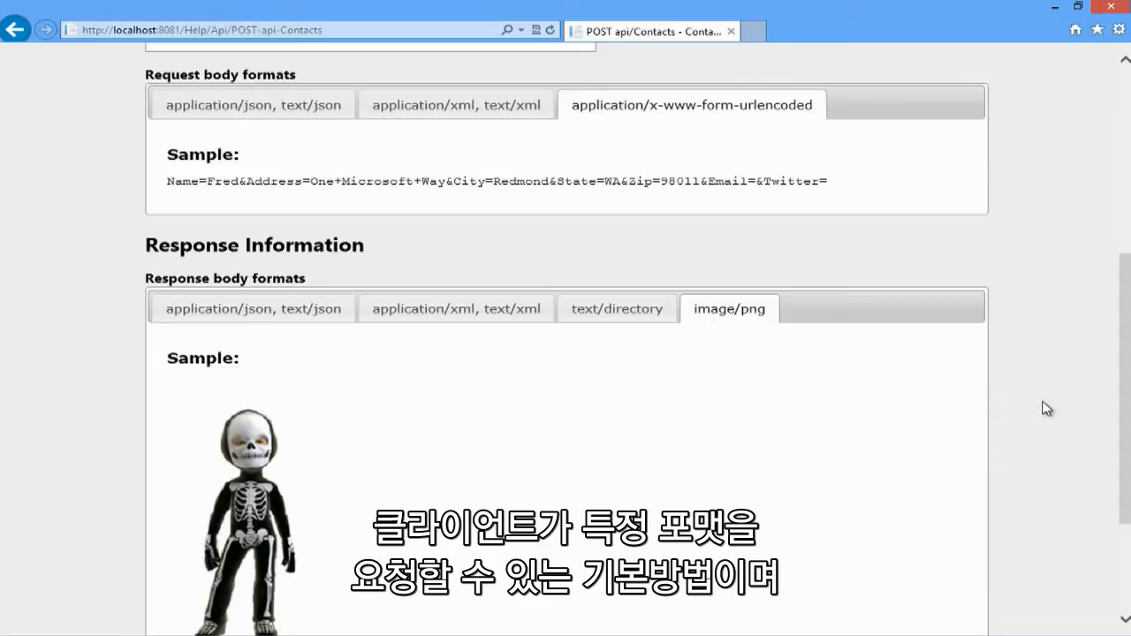
{"action": "mouse_move", "coordinate": [922, 334]}
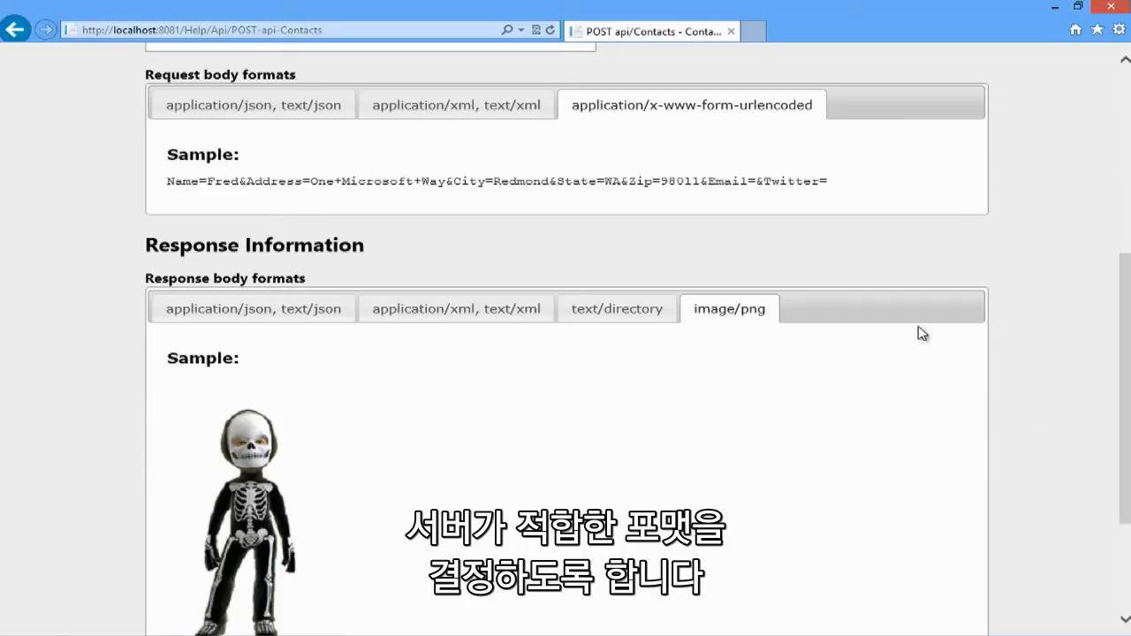
{"action": "left_click", "coordinate": [277, 29]}
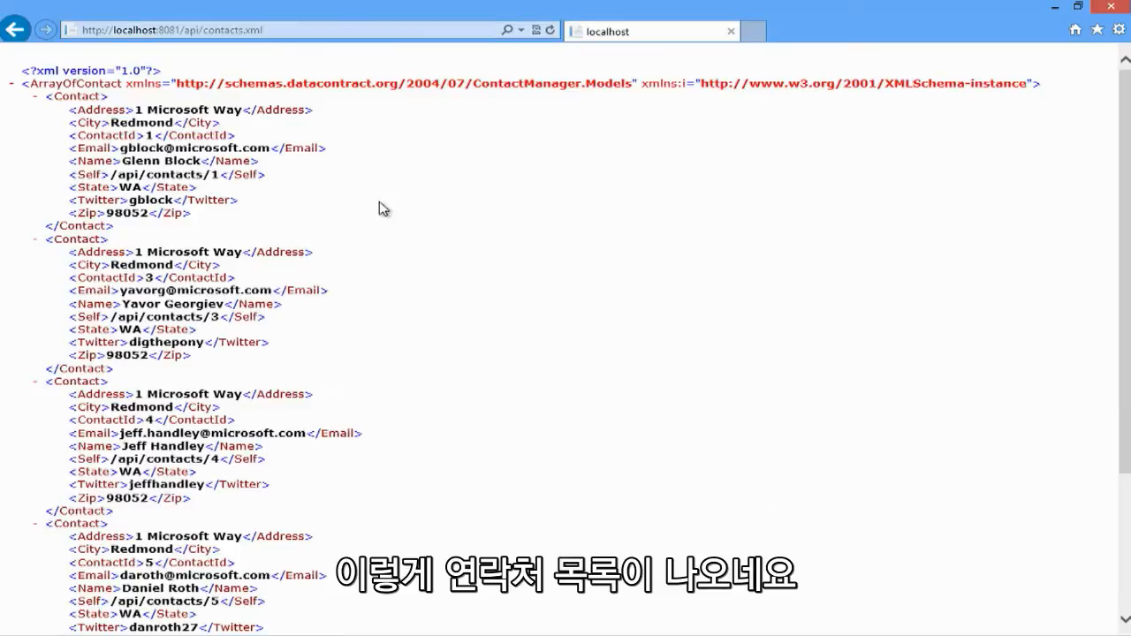
{"action": "scroll", "scroll_direction": "down", "scroll_amount": 3}
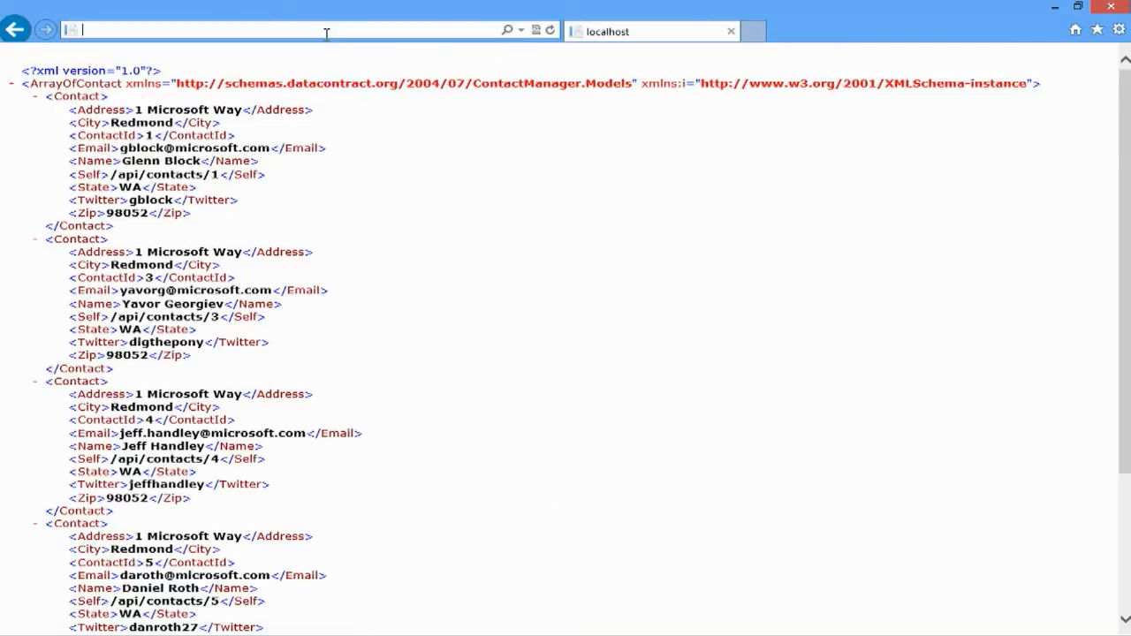
{"action": "type", "text": "http://localhost:8081/api/contacts.xml"}
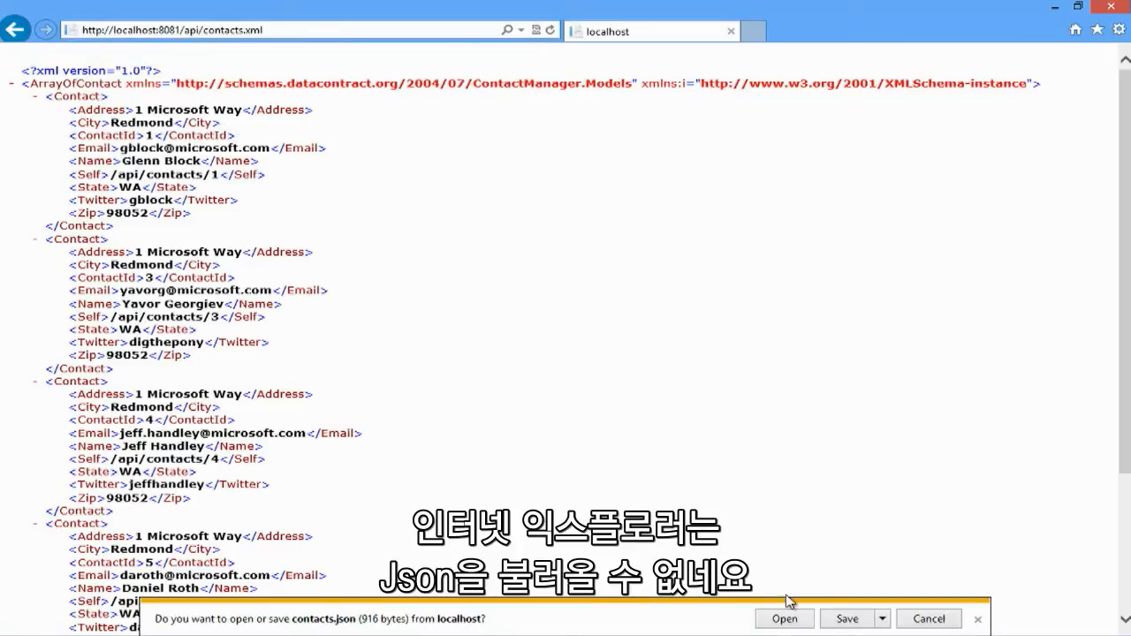
View the downloaded contacts.json as raw text in Notepad.
{"action": "left_click", "coordinate": [784, 619]}
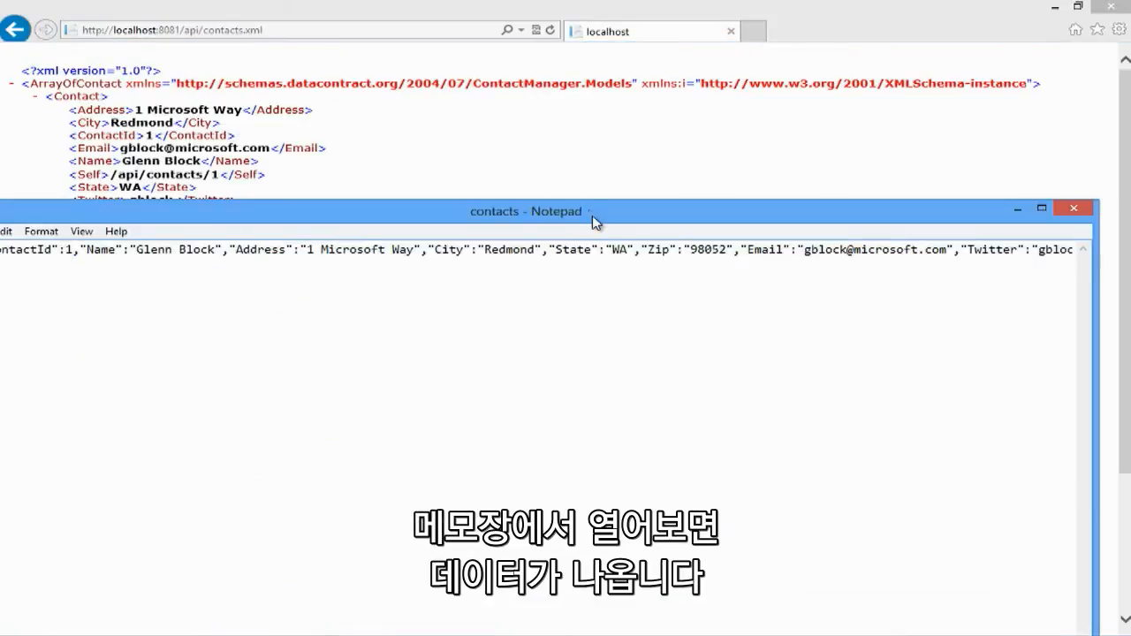
{"action": "left_click", "coordinate": [1041, 209]}
{"action": "type", "text": "?$orderby=Name"}
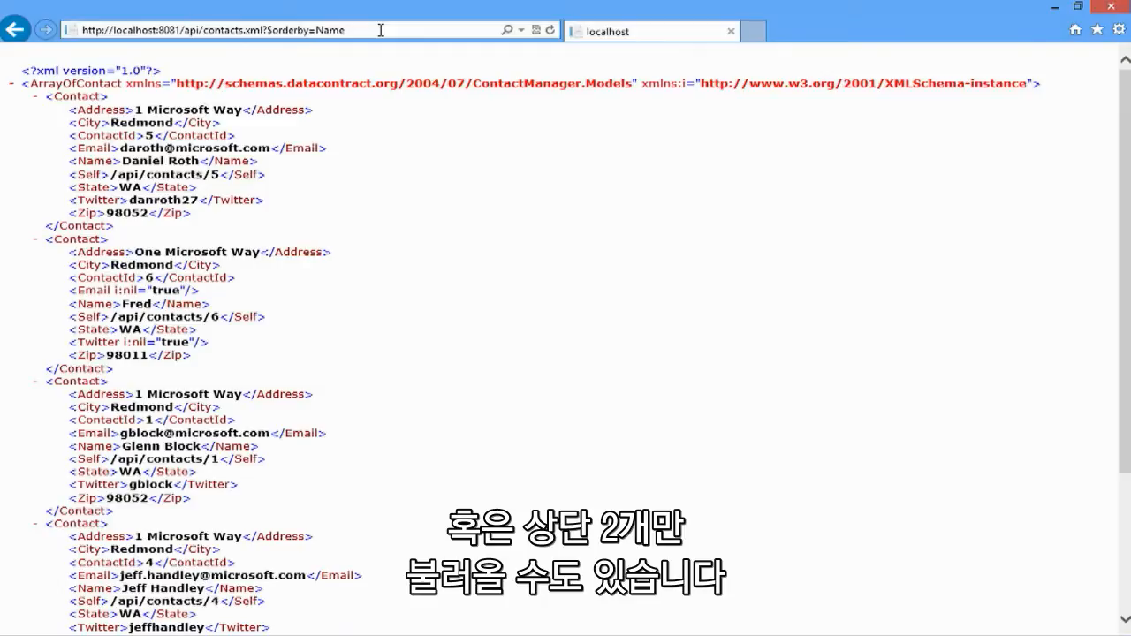
Extend the sorted contacts.xml query with $top=2&$skip=1 to return only Fred and Glenn Block.
{"action": "type", "text": "&Stop=2&Skip=1"}
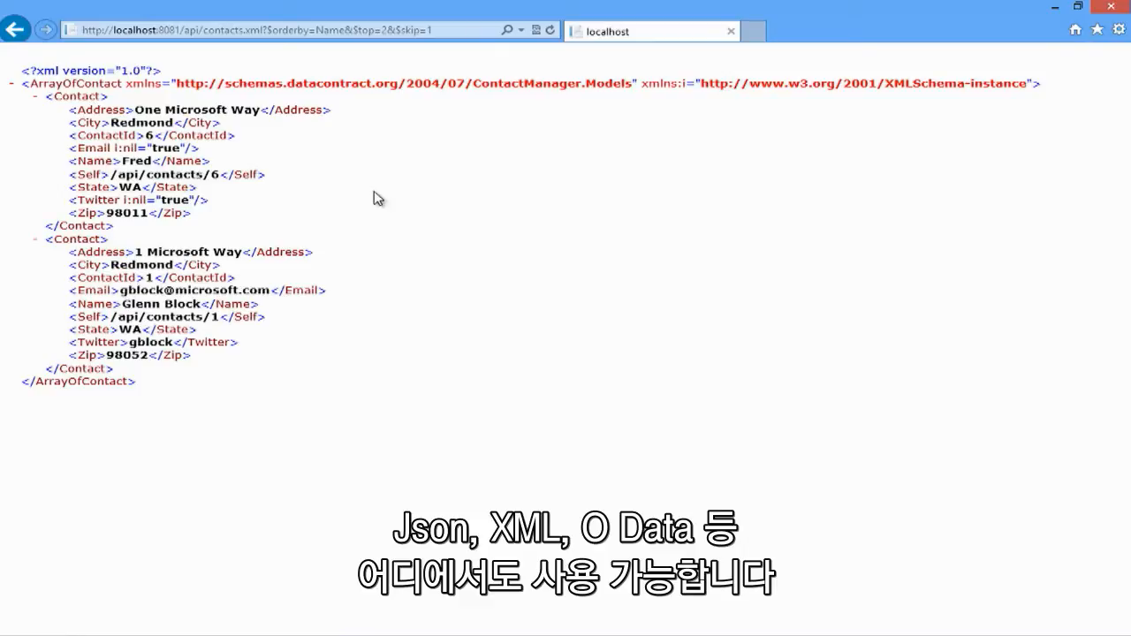
{"action": "mouse_move", "coordinate": [389, 182]}
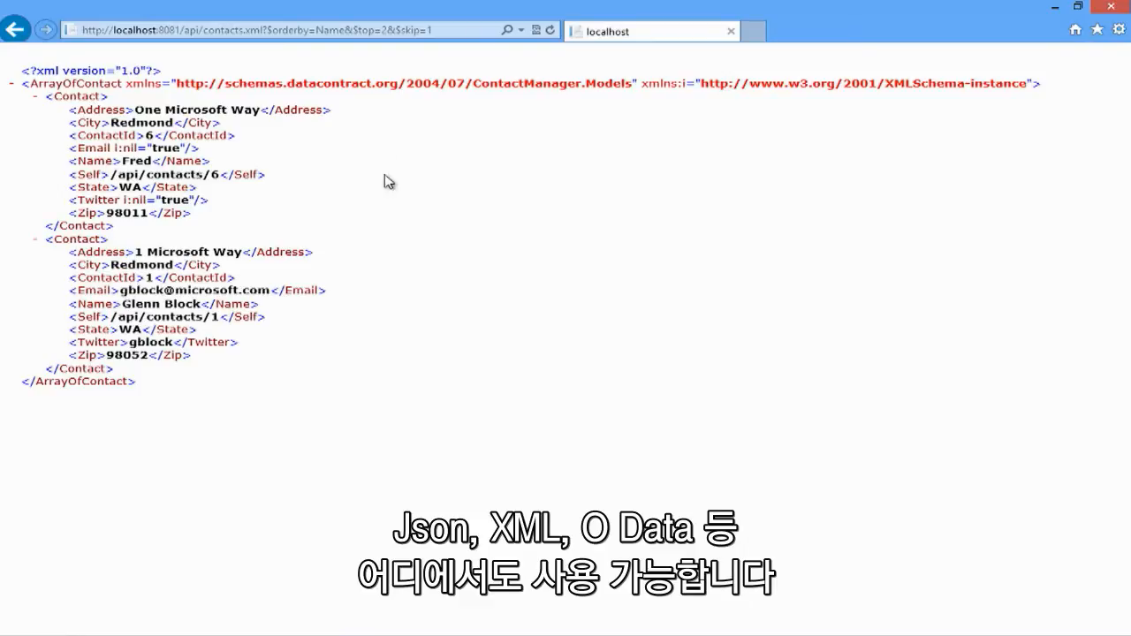
{"action": "mouse_move", "coordinate": [862, 248]}
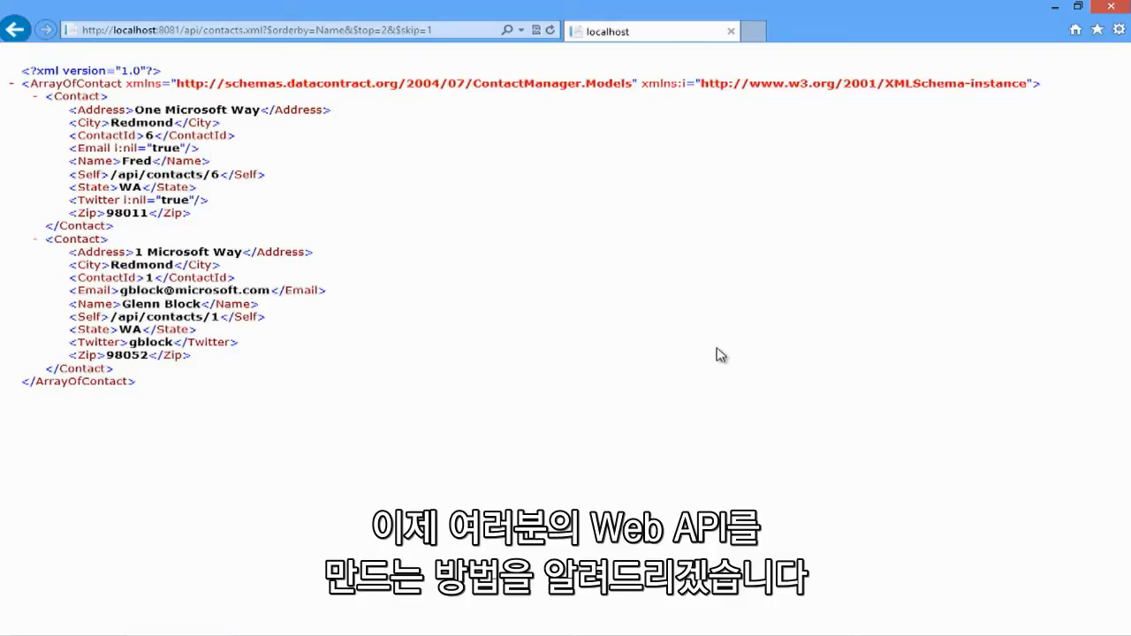
{"action": "mouse_move", "coordinate": [707, 318]}
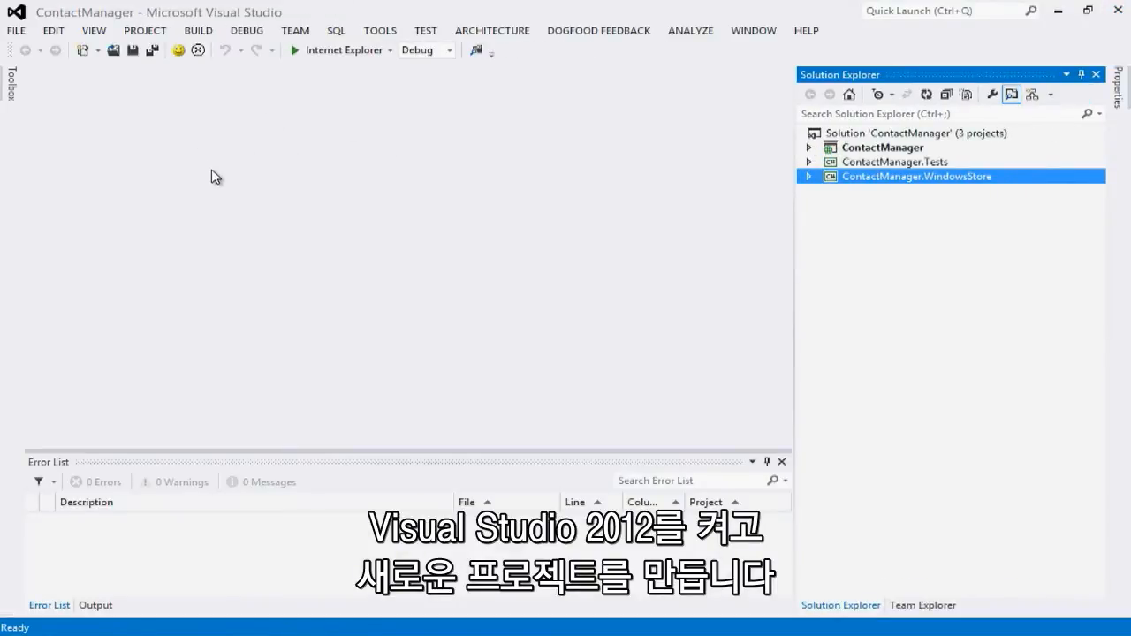
{"action": "mouse_move", "coordinate": [227, 205]}
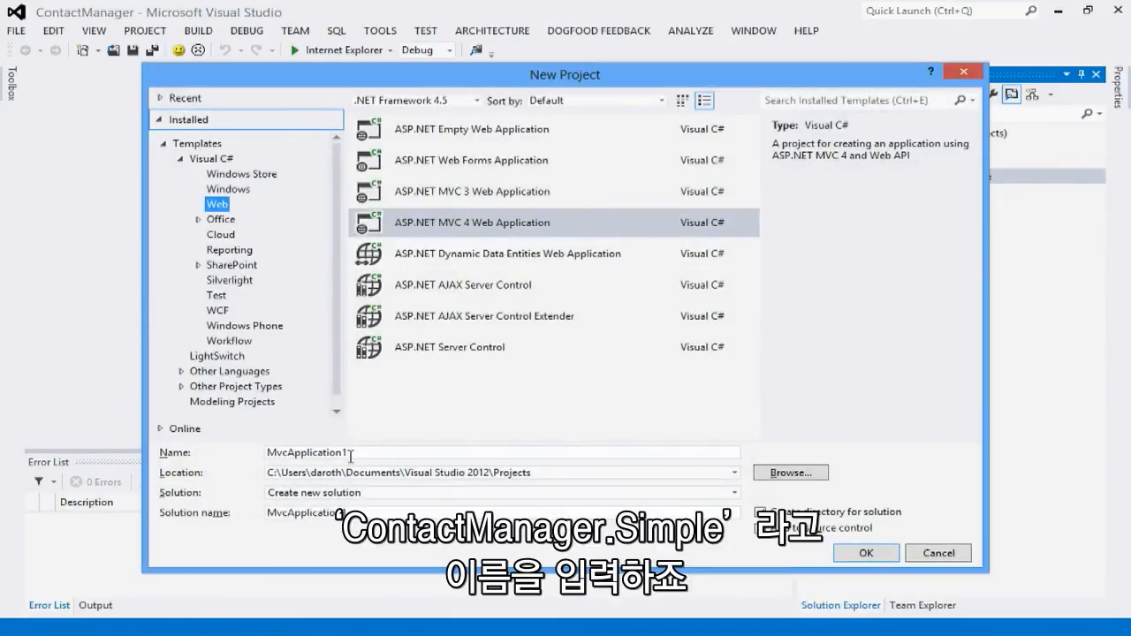
Name the new ASP.NET MVC 4 Web Application project ContactManager.Simple.
{"action": "type", "text": "ContactManager.Simple"}
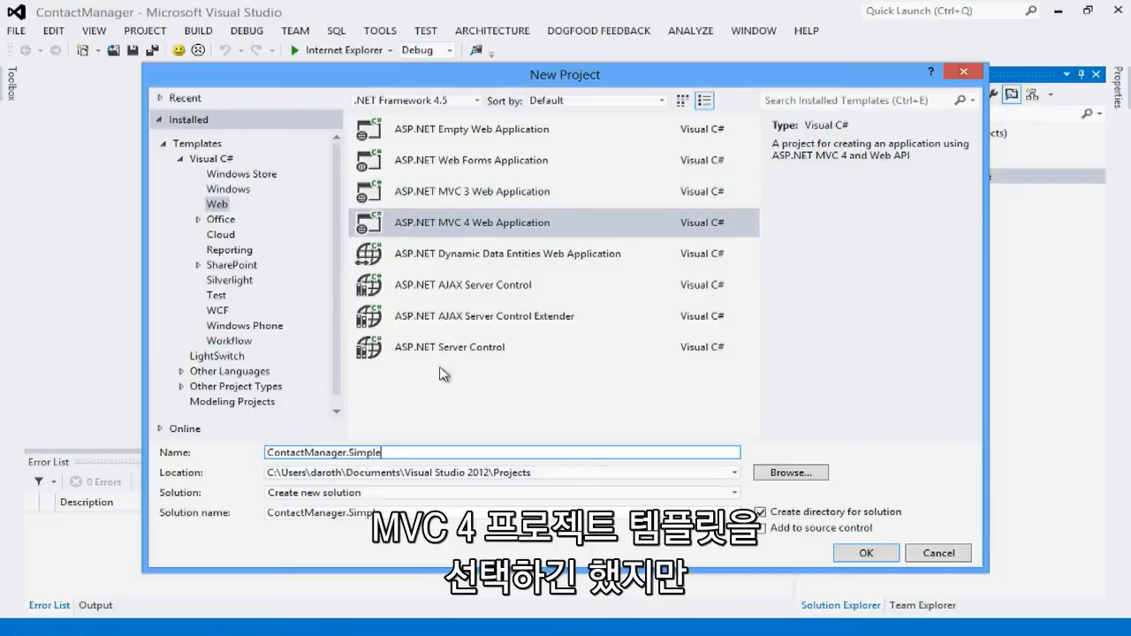
{"action": "mouse_move", "coordinate": [488, 228]}
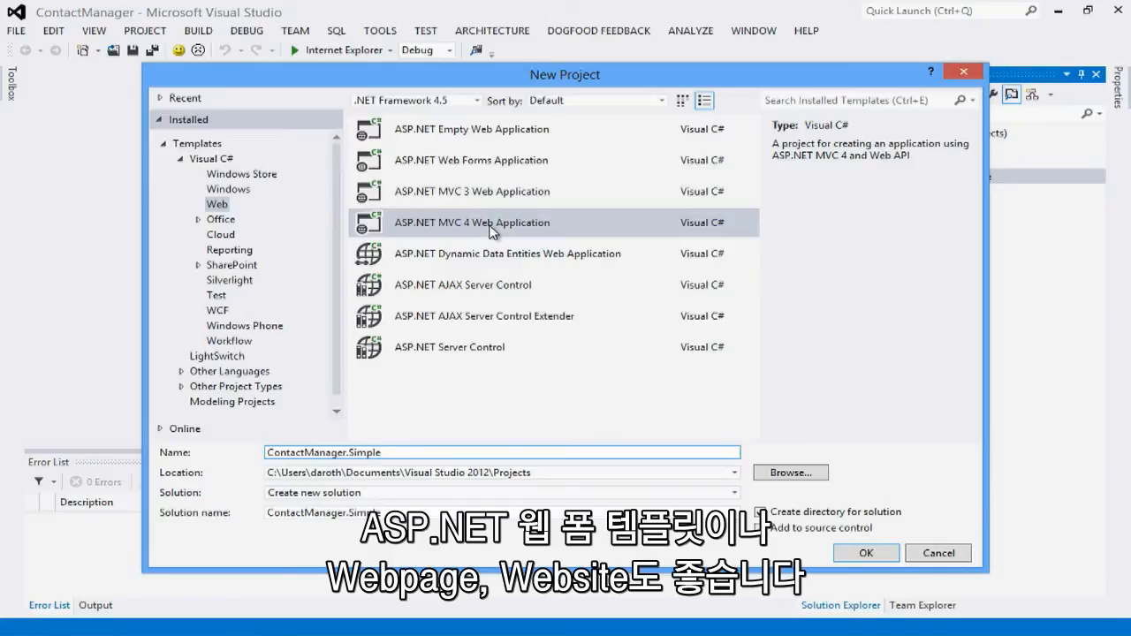
{"action": "mouse_move", "coordinate": [499, 238]}
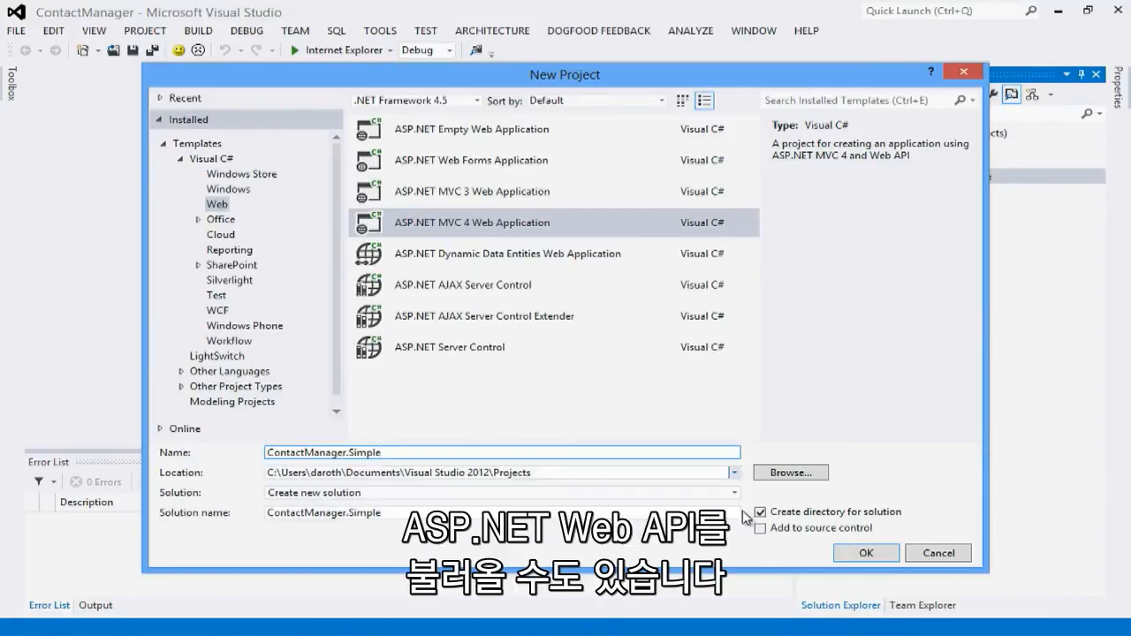
Confirm the project and create it from the Web API template with a unit test project.
{"action": "left_click", "coordinate": [865, 553]}
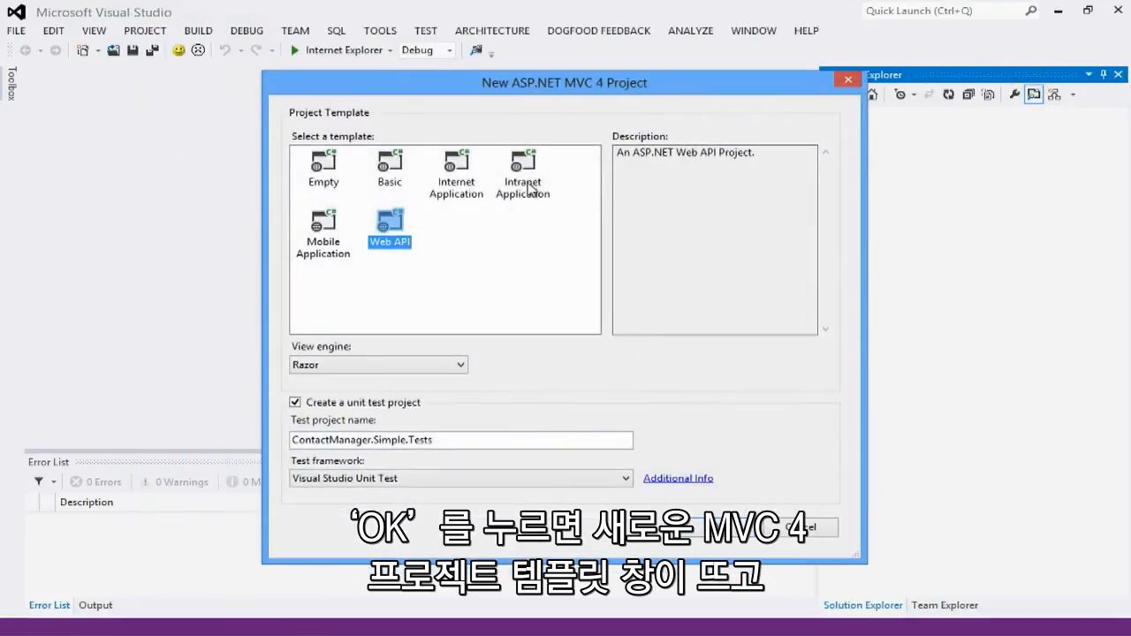
{"action": "mouse_move", "coordinate": [508, 235]}
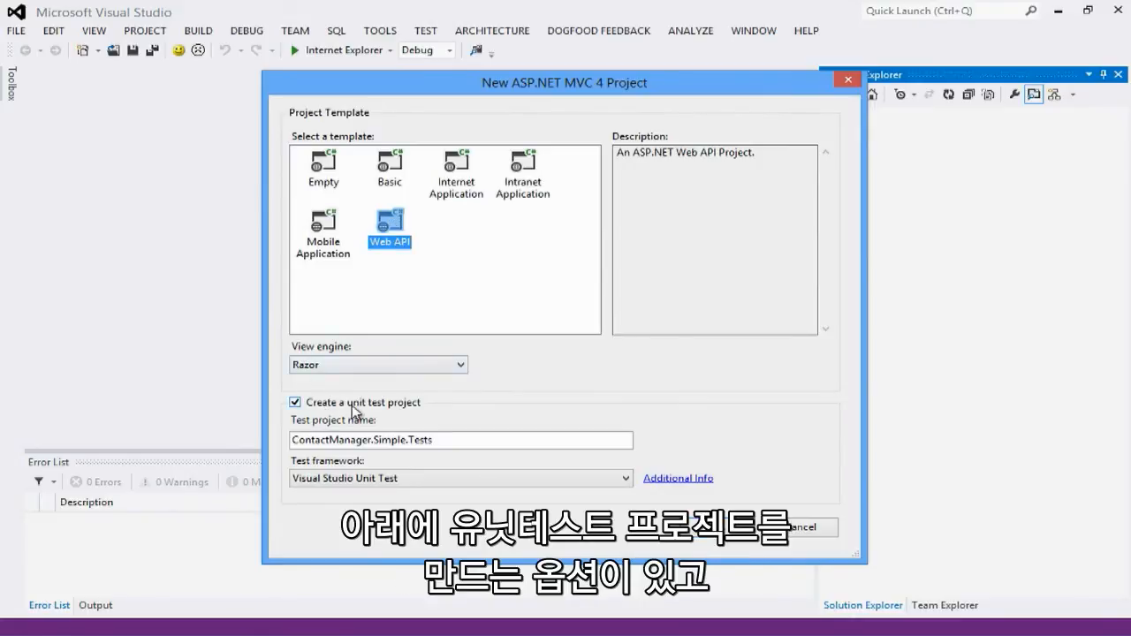
{"action": "mouse_move", "coordinate": [400, 427]}
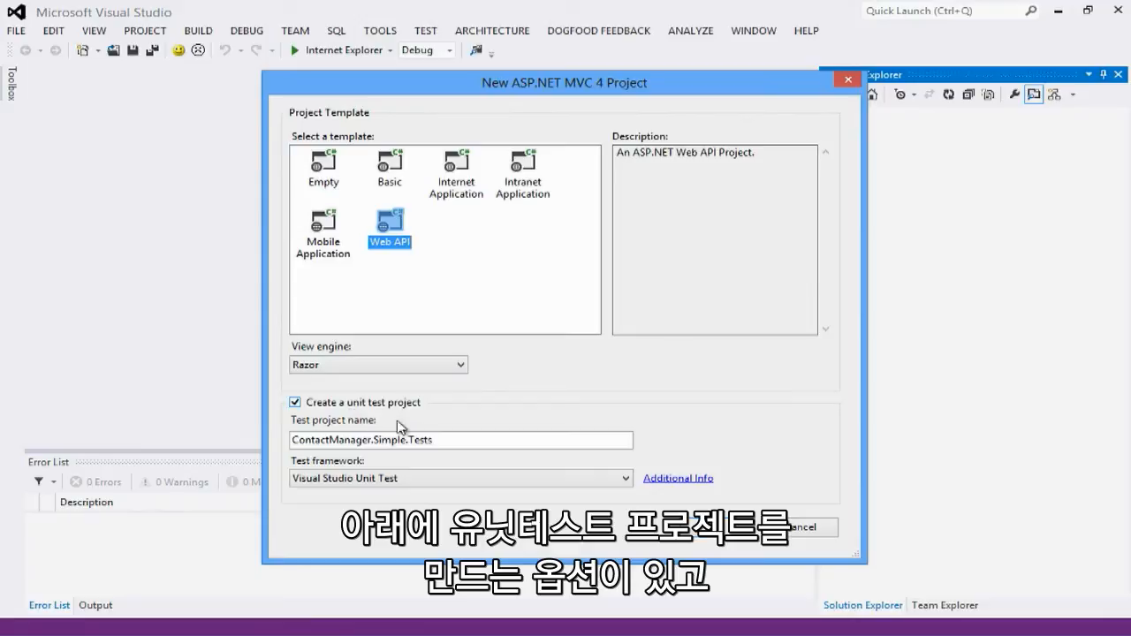
{"action": "left_click", "coordinate": [718, 526]}
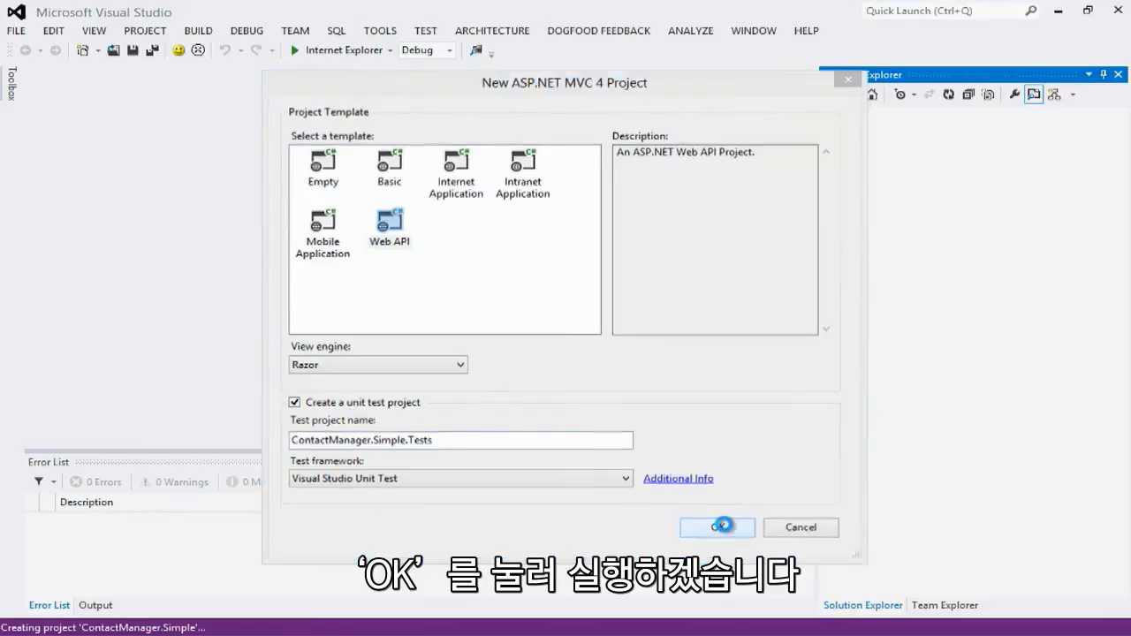
Wait for the solution to generate and look through the template's ValuesController.cs code.
{"action": "left_click", "coordinate": [717, 527]}
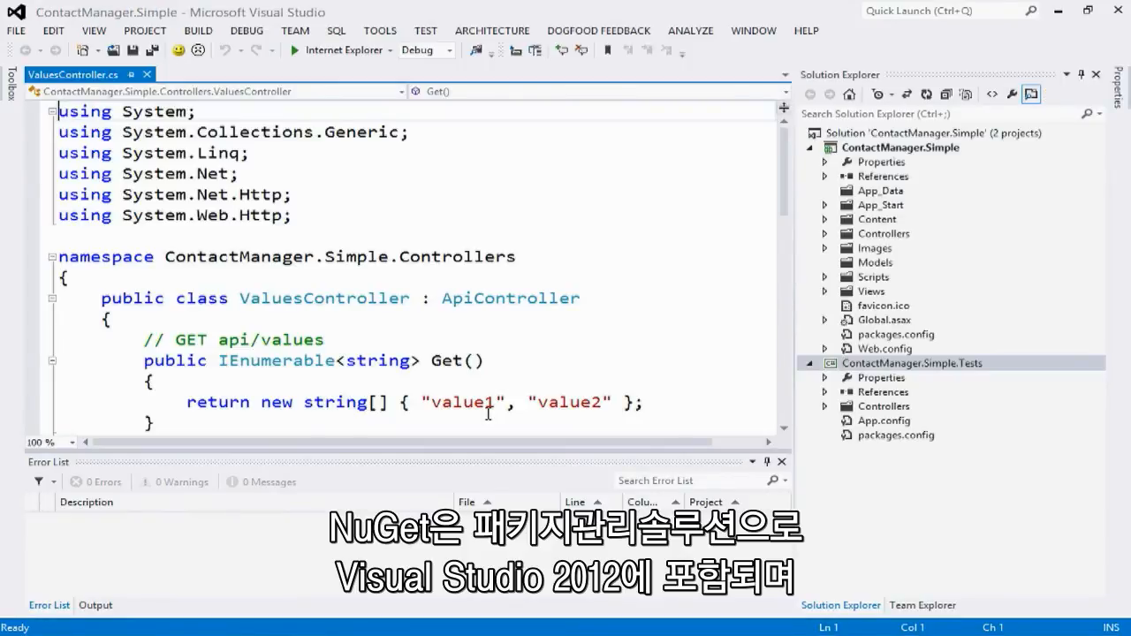
{"action": "mouse_move", "coordinate": [510, 298]}
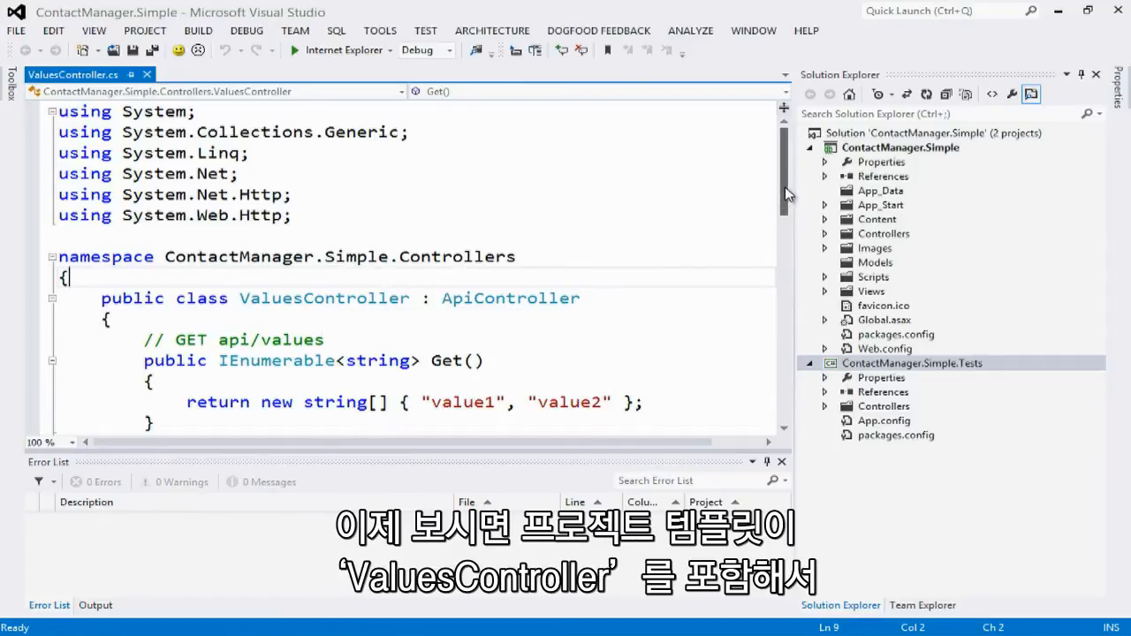
{"action": "scroll", "scroll_direction": "down", "scroll_amount": 3}
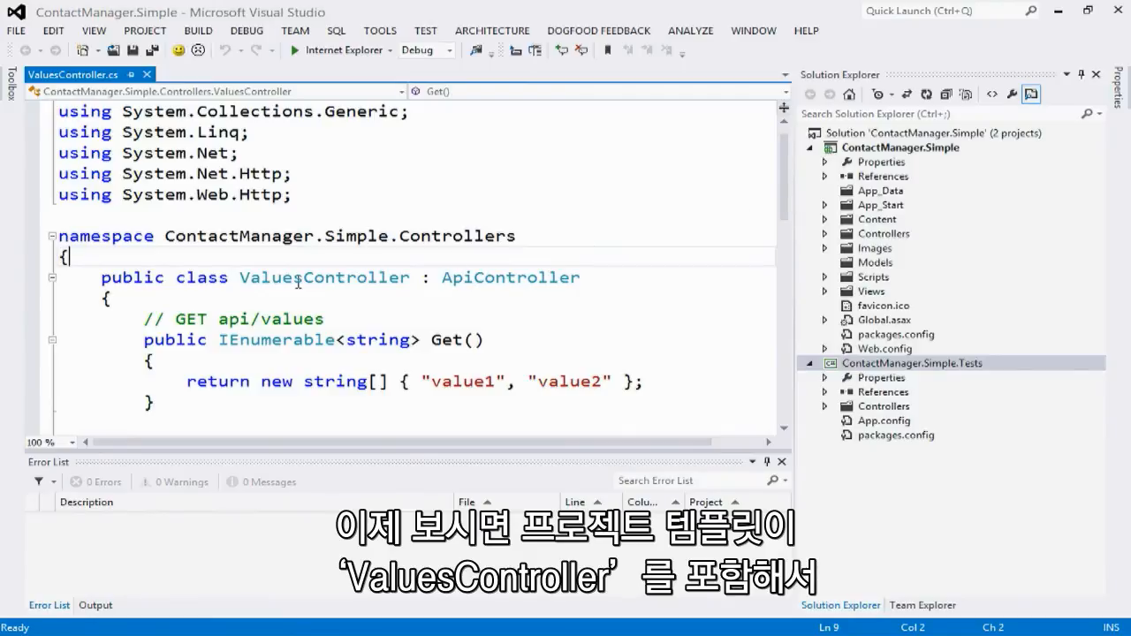
{"action": "double_click", "coordinate": [323, 277]}
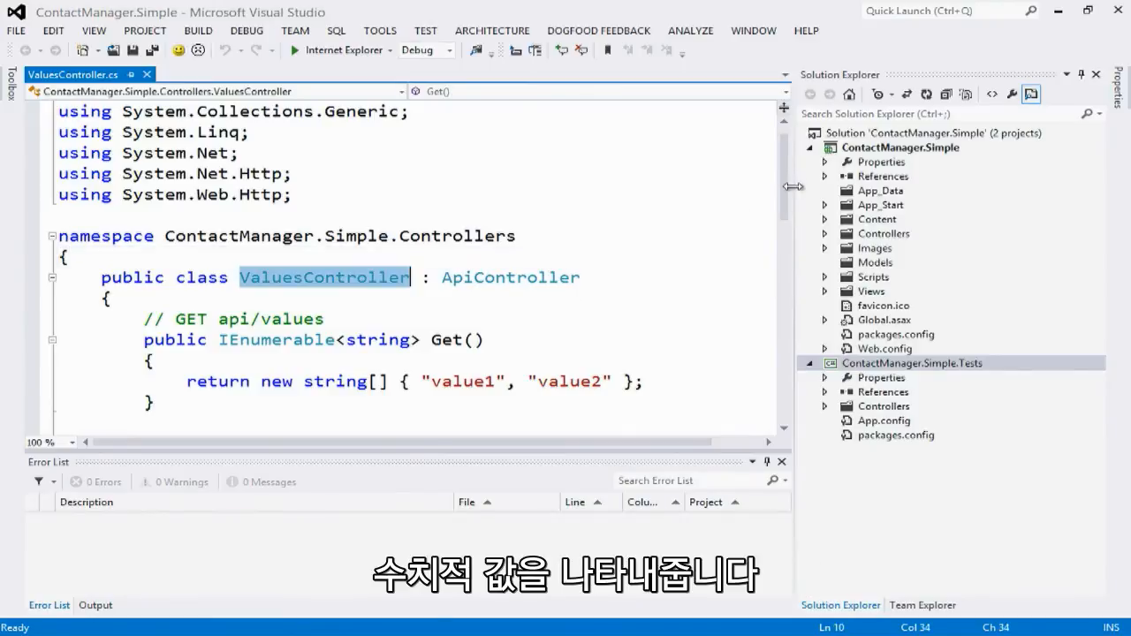
{"action": "scroll", "scroll_direction": "down", "scroll_amount": 3}
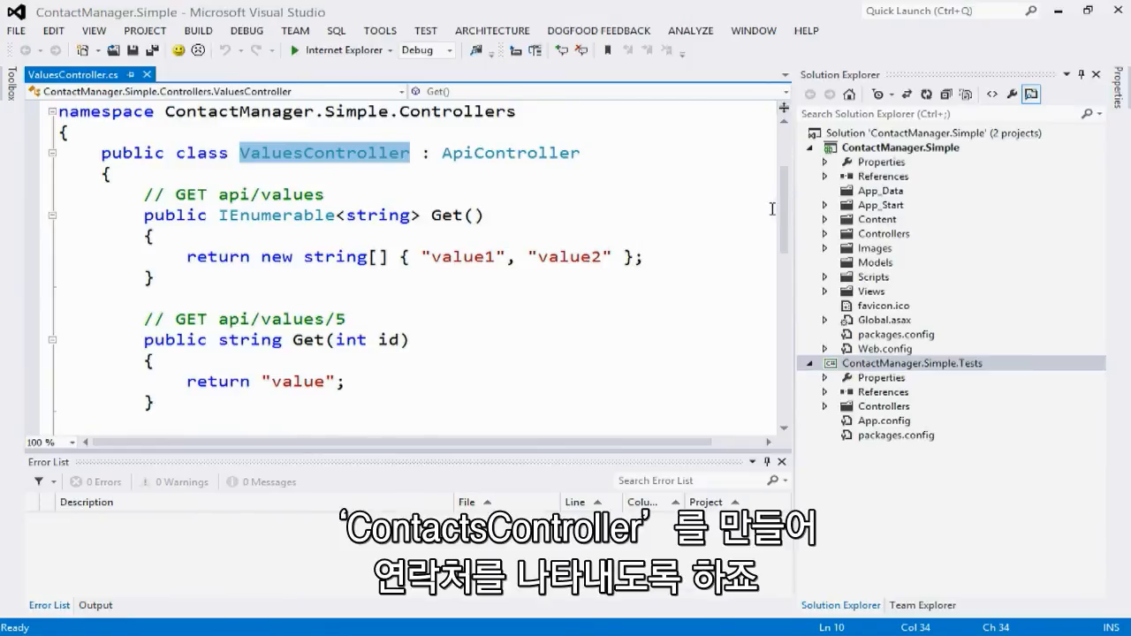
{"action": "mouse_move", "coordinate": [561, 296]}
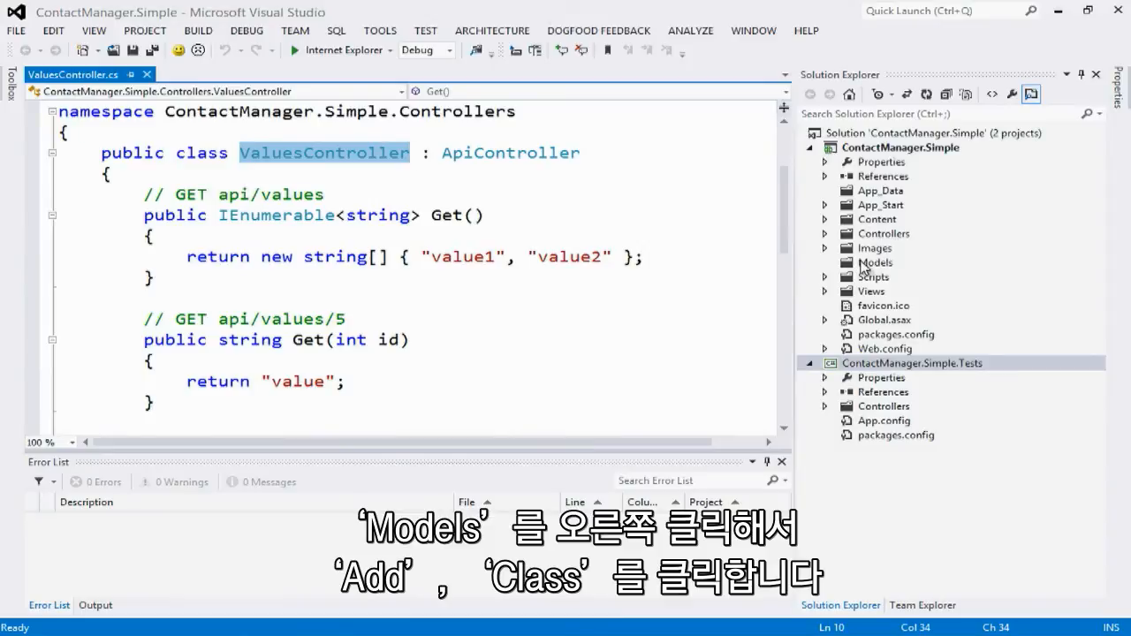
Add a new Contact.cs class file to the Models folder via Add > Class.
{"action": "right_click", "coordinate": [875, 263]}
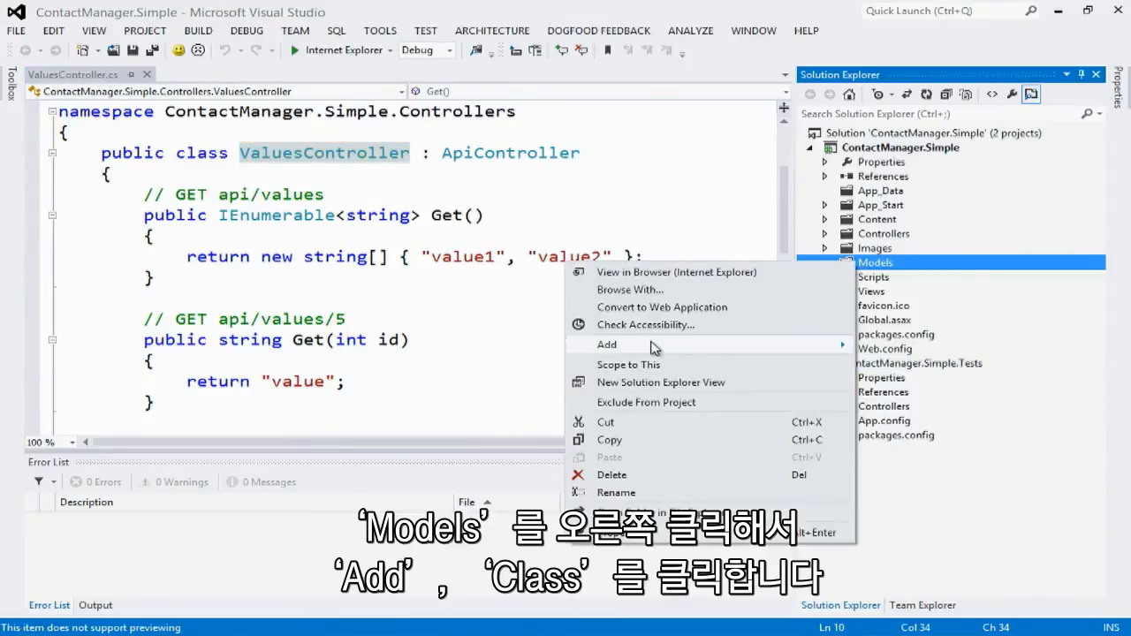
{"action": "left_click", "coordinate": [606, 345]}
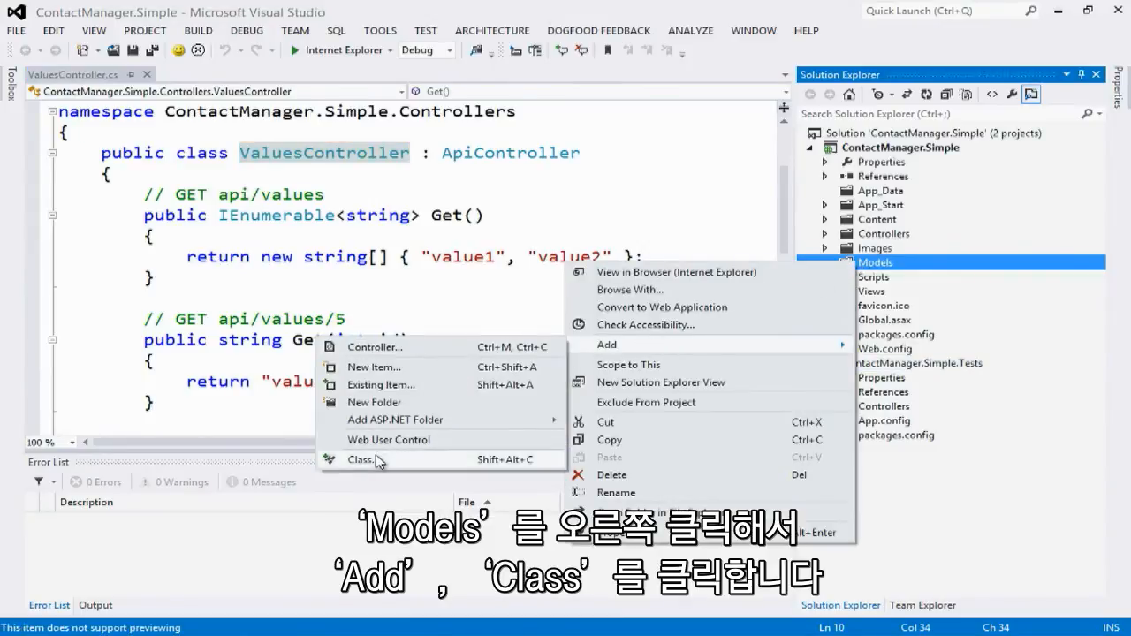
{"action": "left_click", "coordinate": [361, 459]}
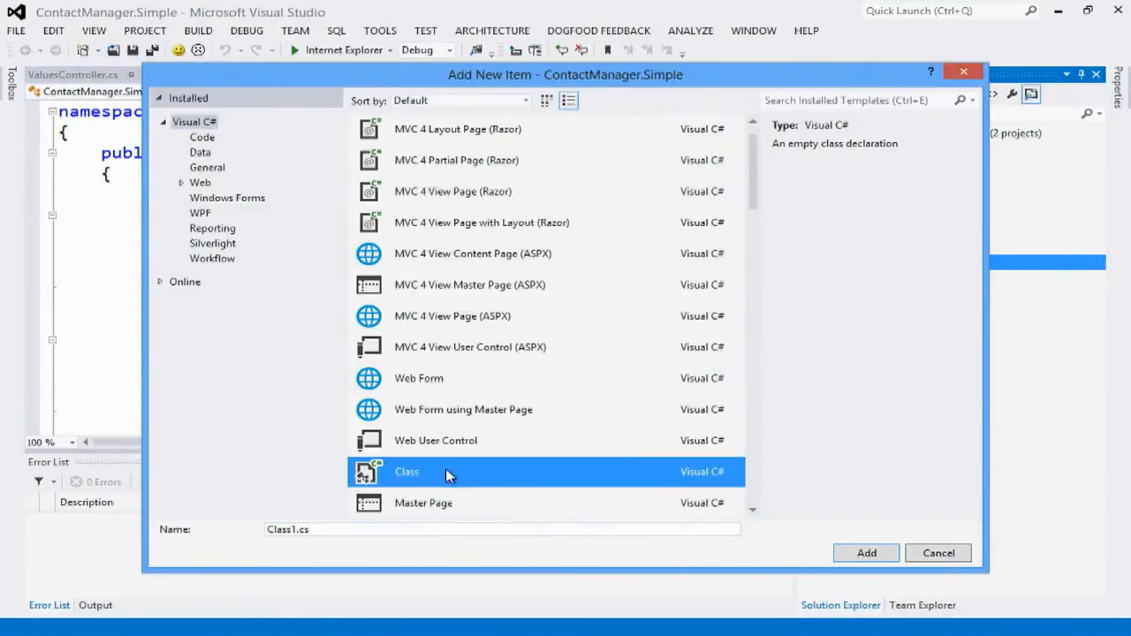
{"action": "type", "text": "Contact"}
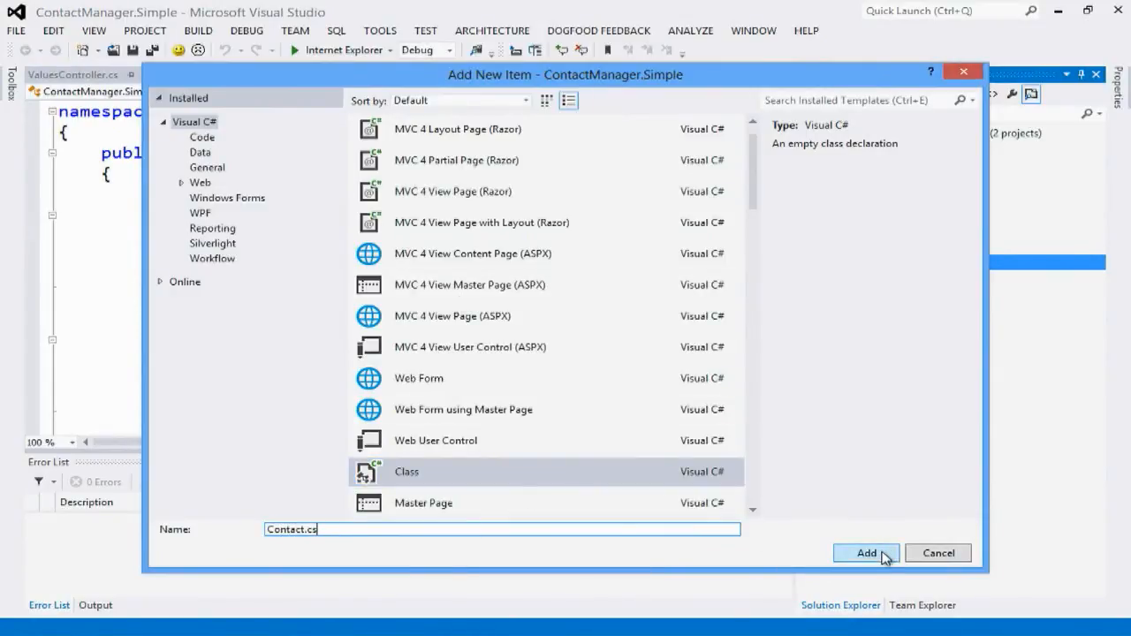
{"action": "left_click", "coordinate": [867, 552]}
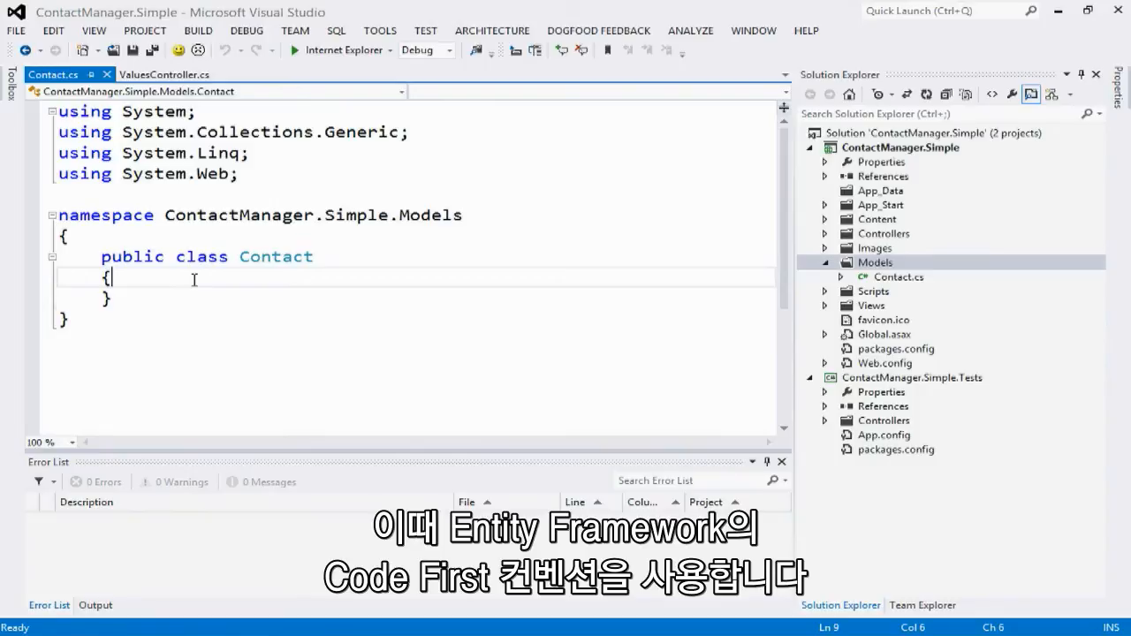
Add int ContactId, string Name and string Email properties with the prop snippet, then save and build.
{"action": "type", "text": "prop"}
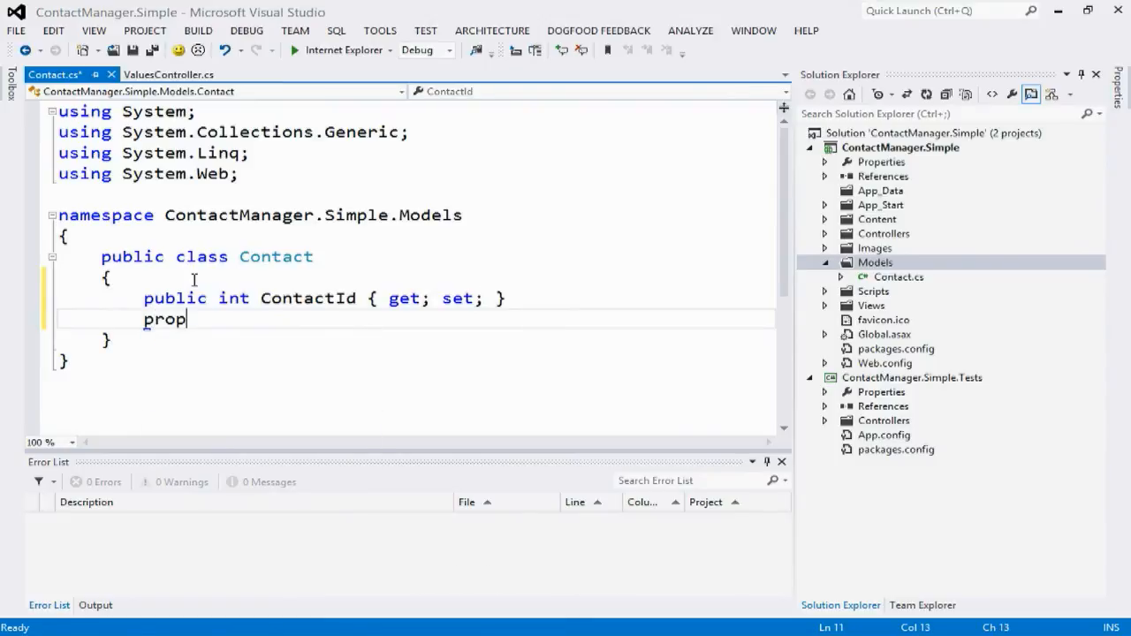
{"action": "key", "text": "Tab"}
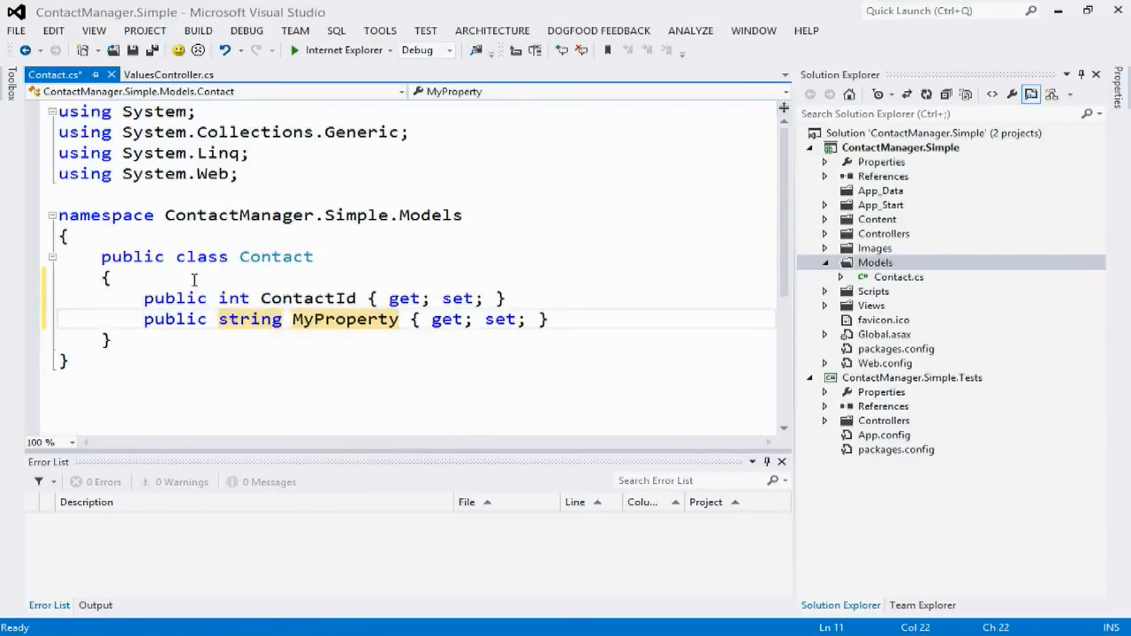
{"action": "type", "text": "pr"}
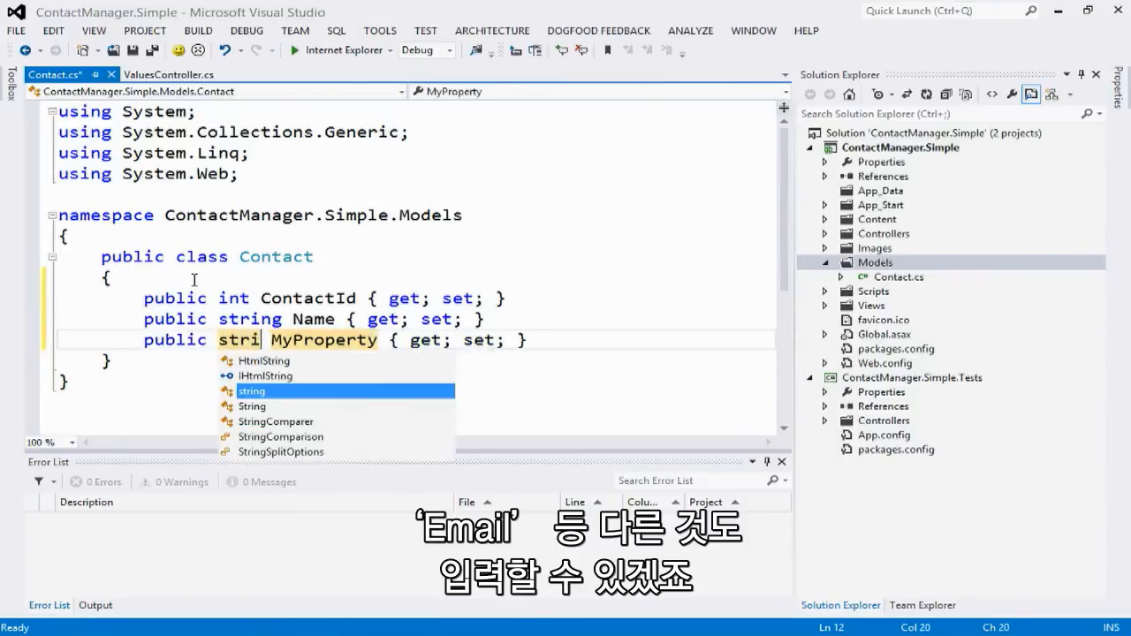
{"action": "type", "text": "Email"}
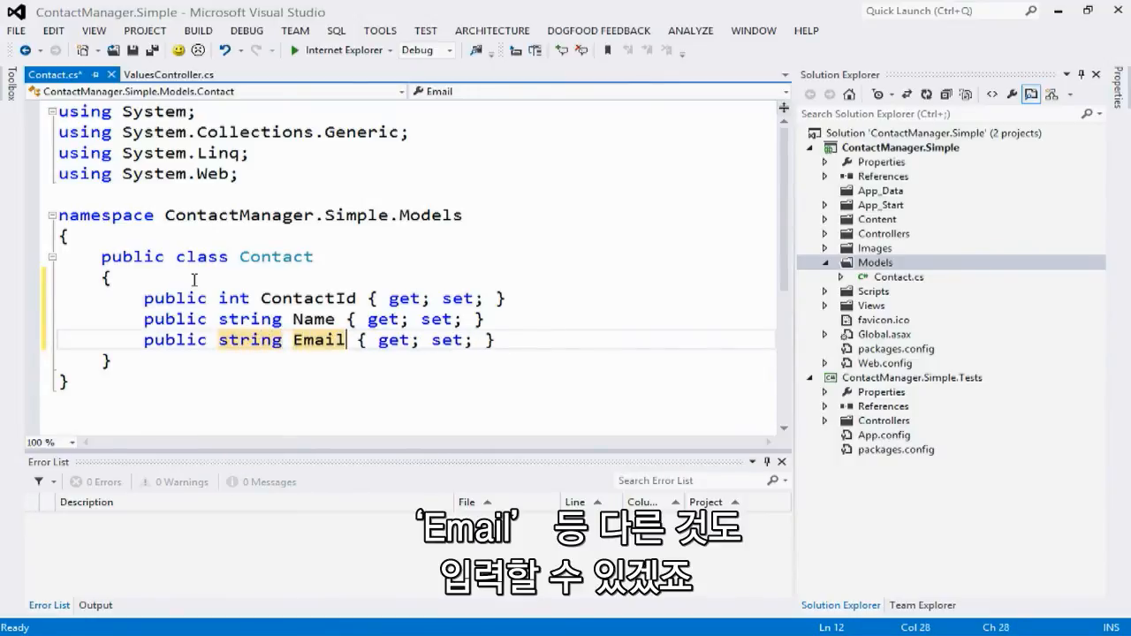
{"action": "key", "text": "ctrl+s"}
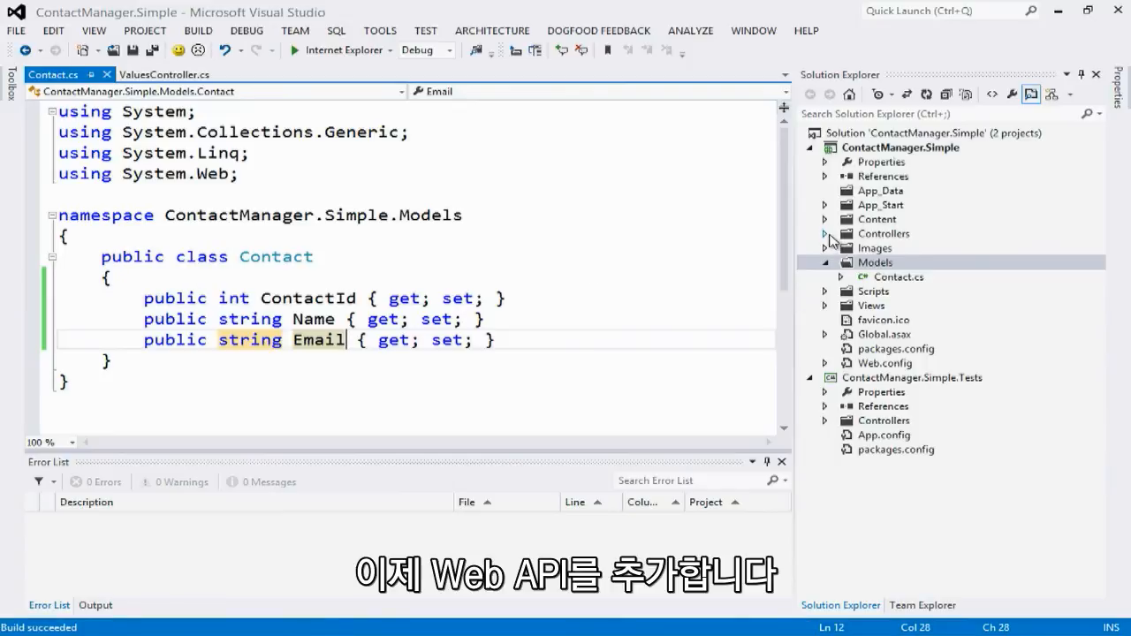
Add a new Apis folder under Controllers and bring up its add options.
{"action": "right_click", "coordinate": [884, 233]}
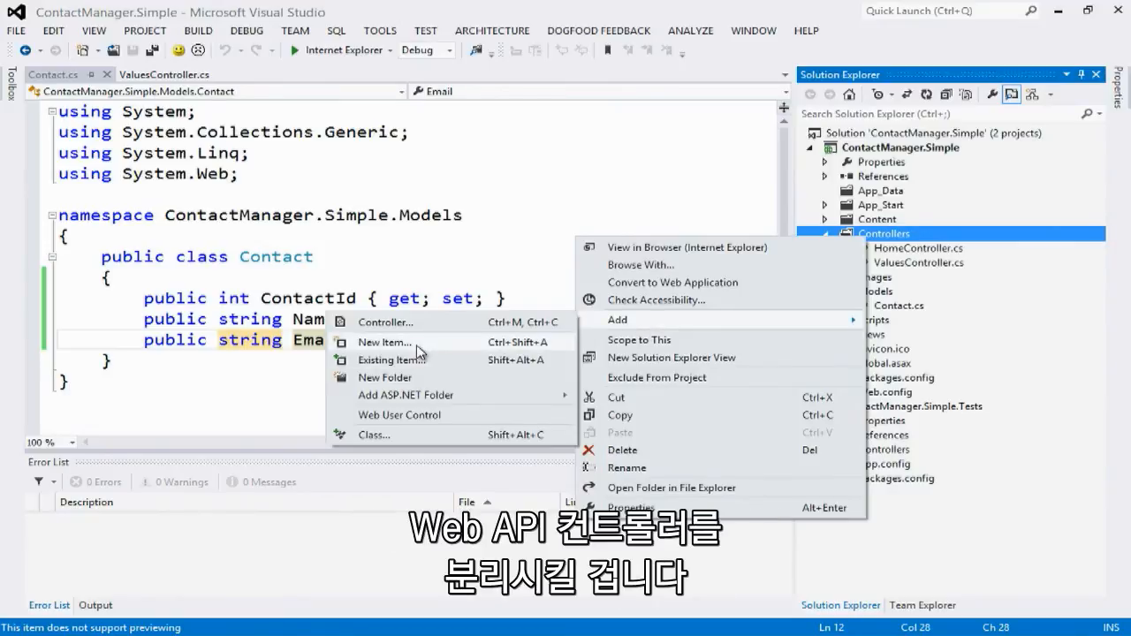
{"action": "left_click", "coordinate": [385, 378]}
{"action": "type", "text": "Apis"}
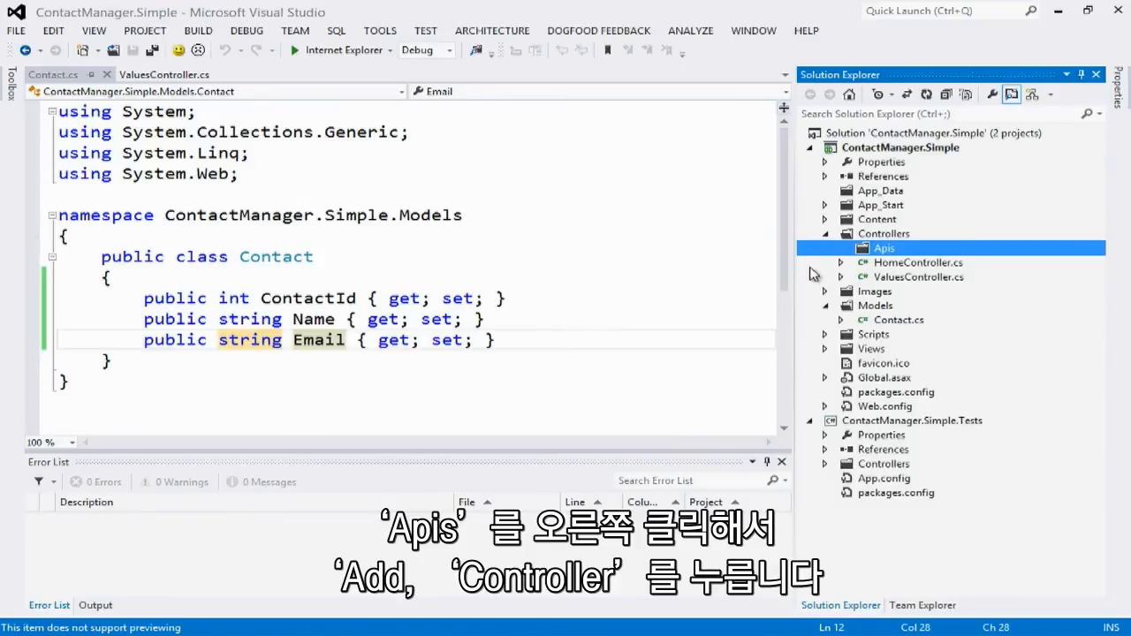
{"action": "right_click", "coordinate": [884, 248]}
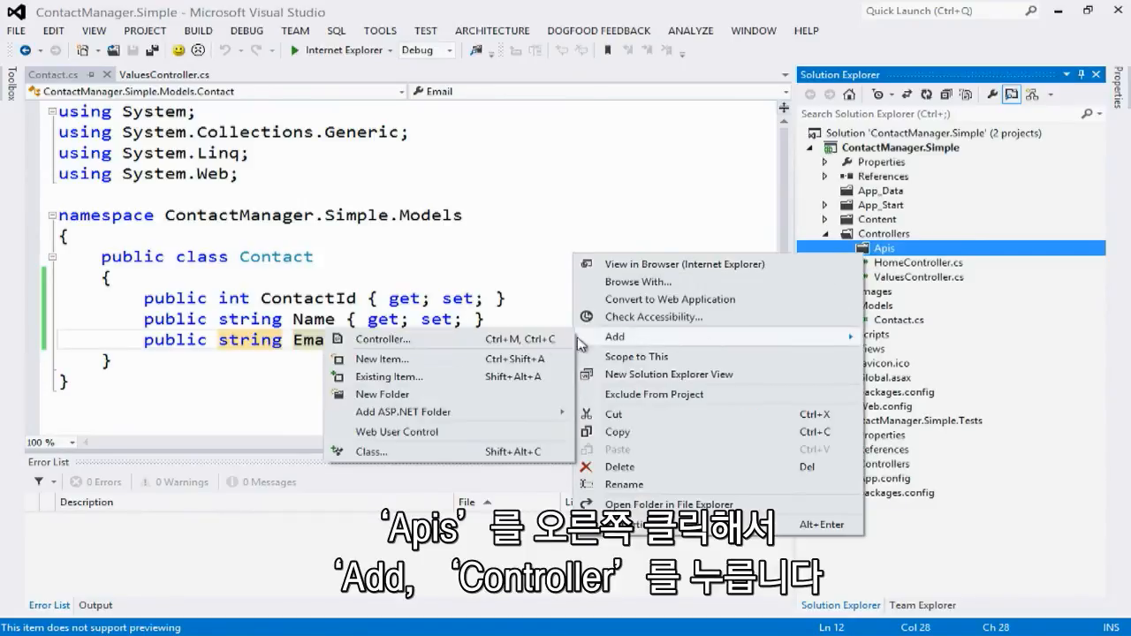
Scaffold ContactsController with the Entity Framework API template, model Contact and a new ContactsContext data context.
{"action": "left_click", "coordinate": [613, 337]}
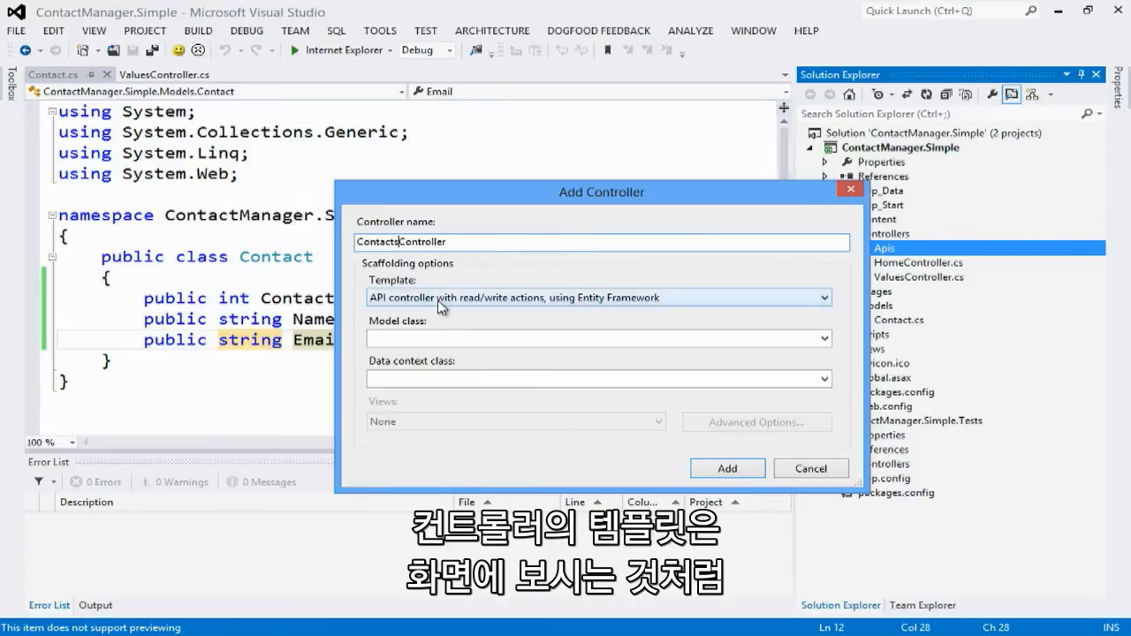
{"action": "mouse_move", "coordinate": [423, 311]}
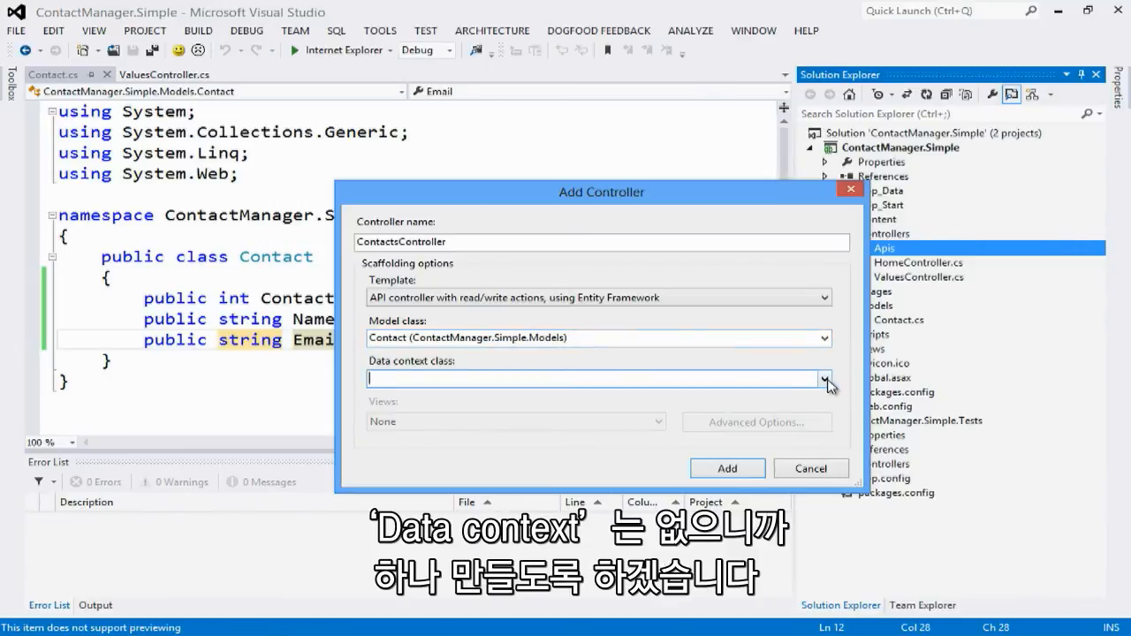
{"action": "left_click", "coordinate": [823, 378]}
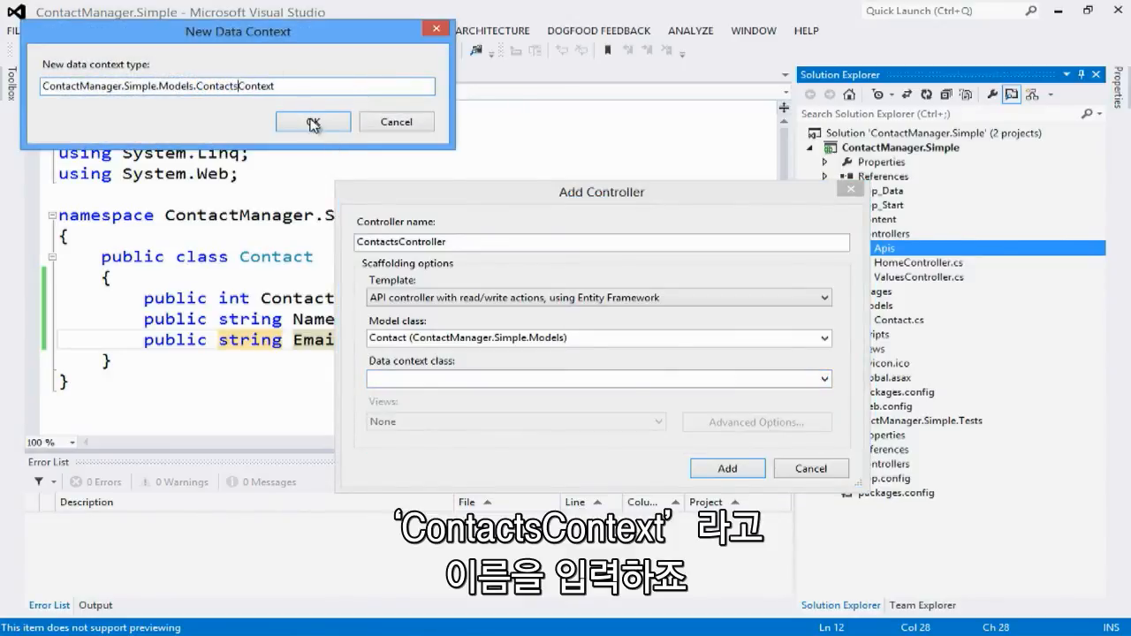
{"action": "left_click", "coordinate": [313, 121]}
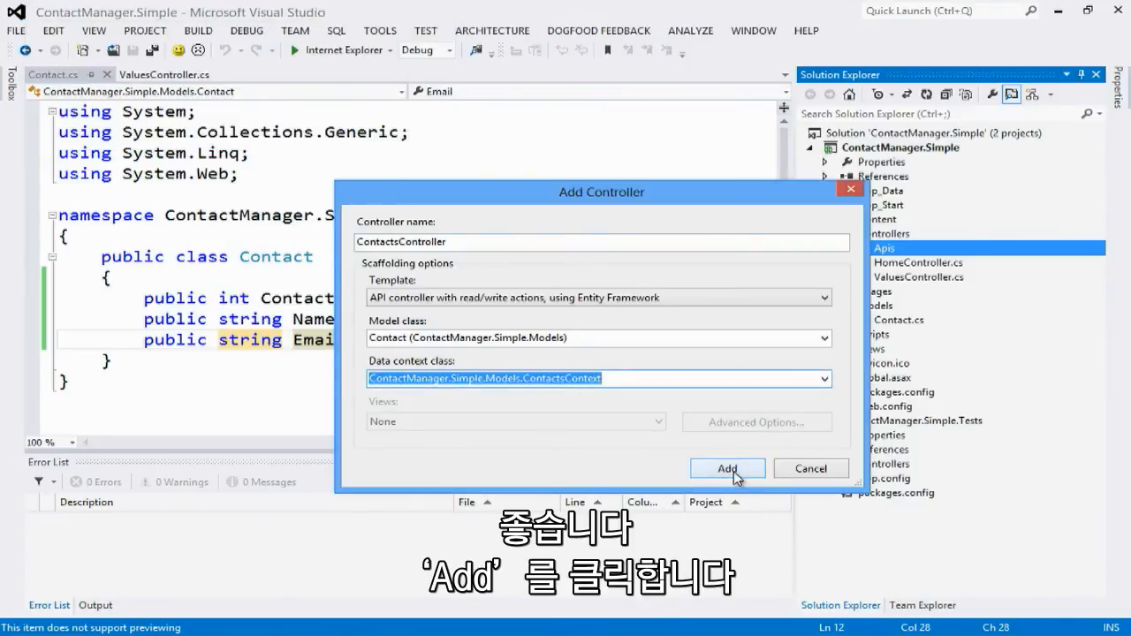
{"action": "left_click", "coordinate": [726, 469]}
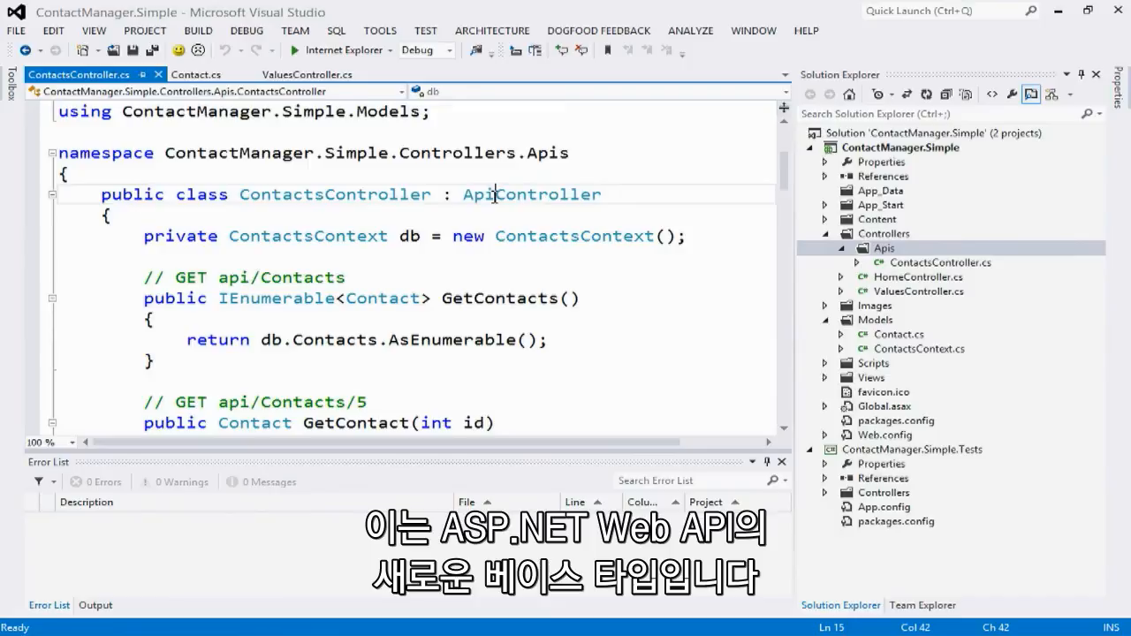
Select the ApiController base type in the generated ContactsController code and bring up editor options.
{"action": "double_click", "coordinate": [531, 194]}
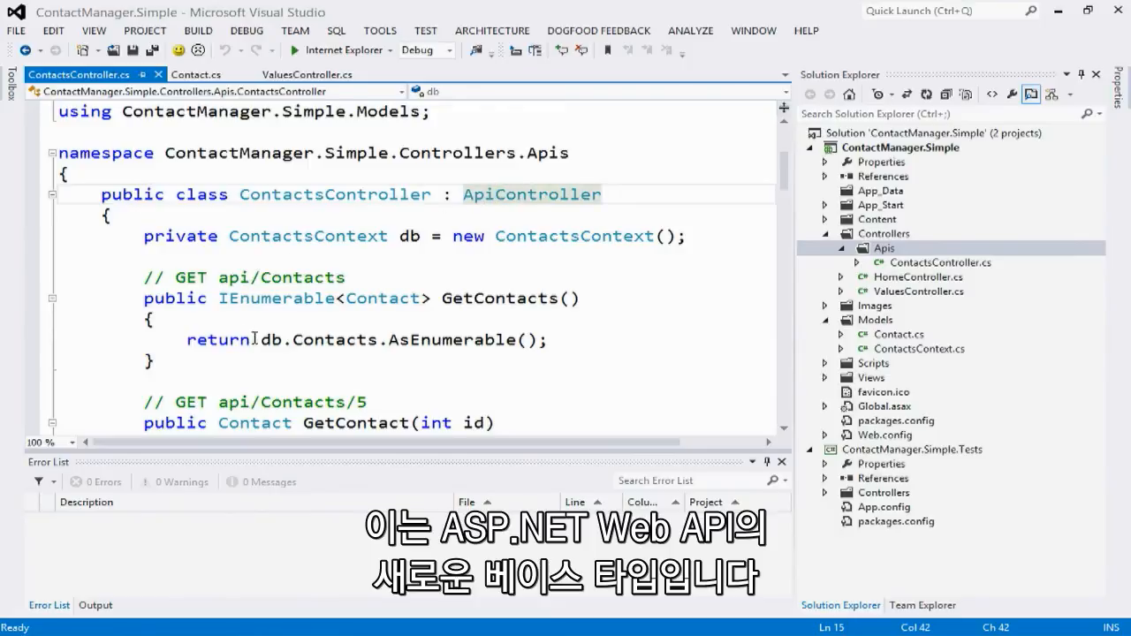
{"action": "right_click", "coordinate": [354, 298]}
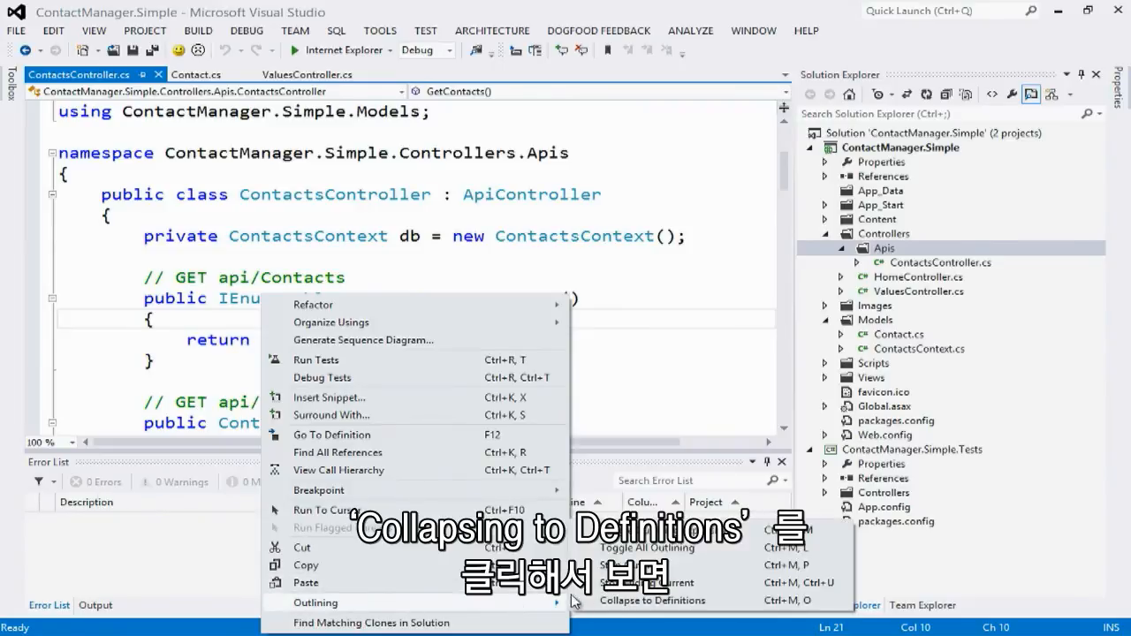
Collapse ContactsController to method definitions, review the actions and rename PostContact to CreateContact.
{"action": "left_click", "coordinate": [653, 600]}
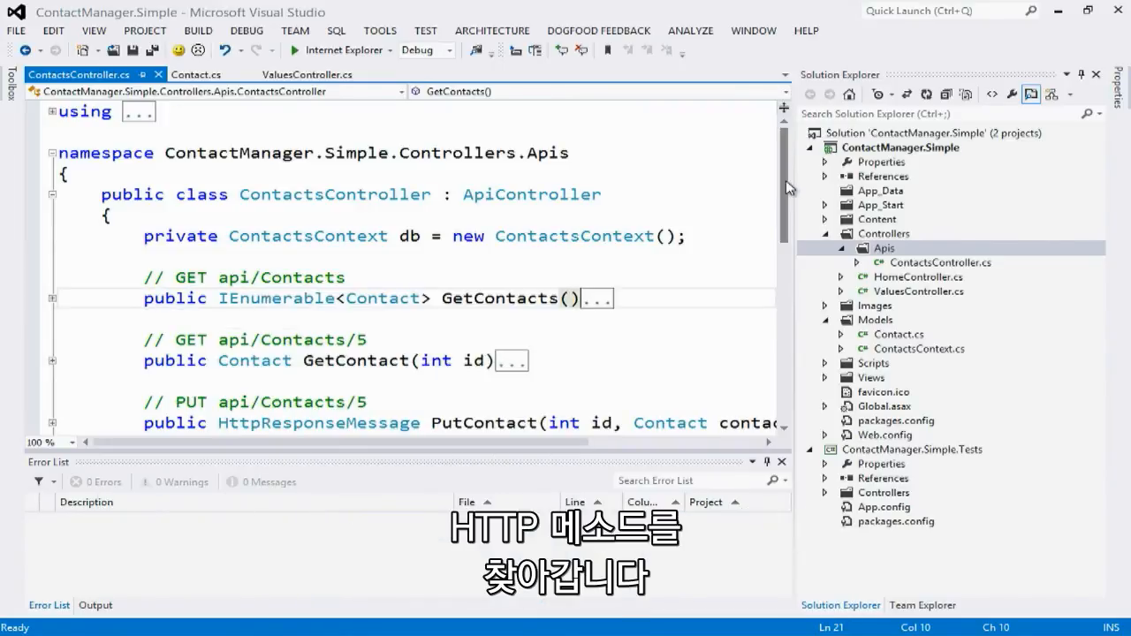
{"action": "scroll", "scroll_direction": "down", "scroll_amount": 3}
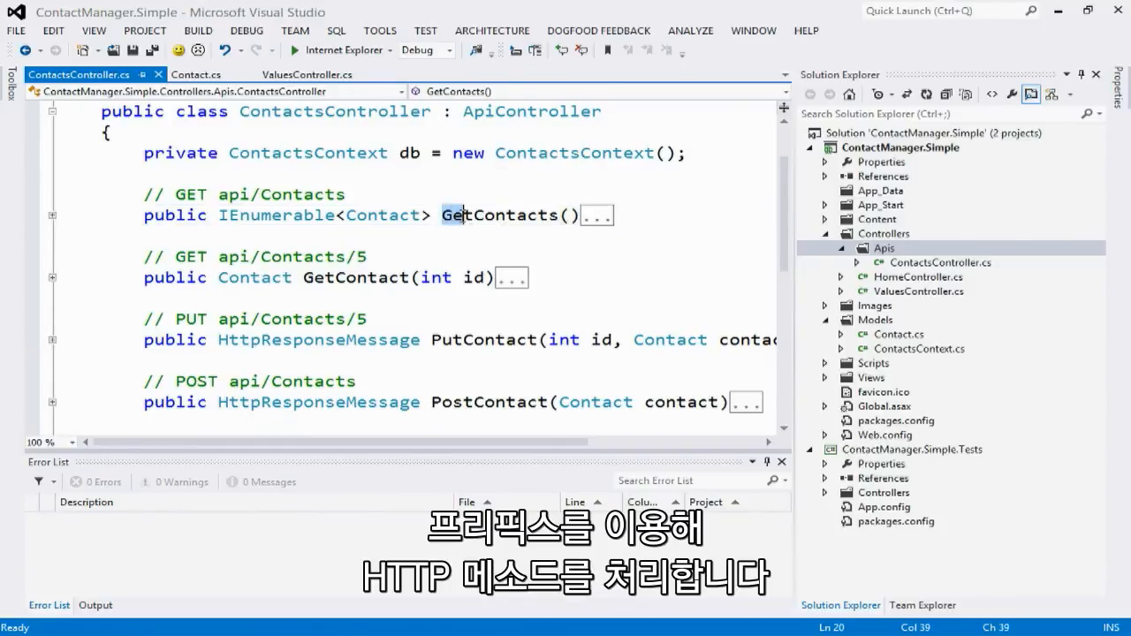
{"action": "double_click", "coordinate": [498, 215]}
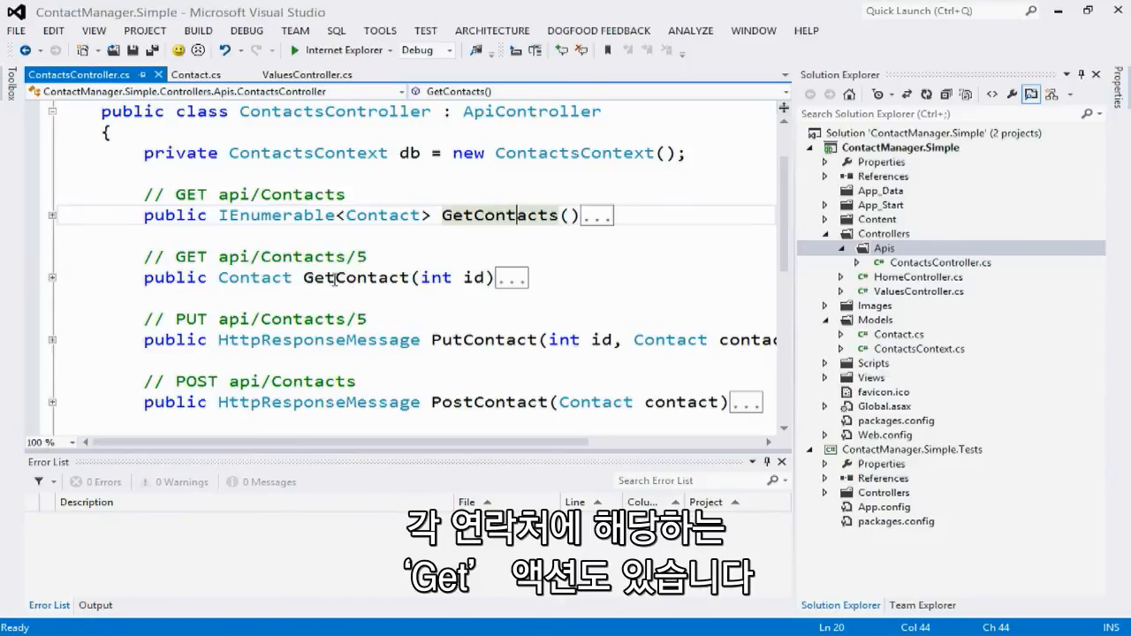
{"action": "mouse_move", "coordinate": [344, 281]}
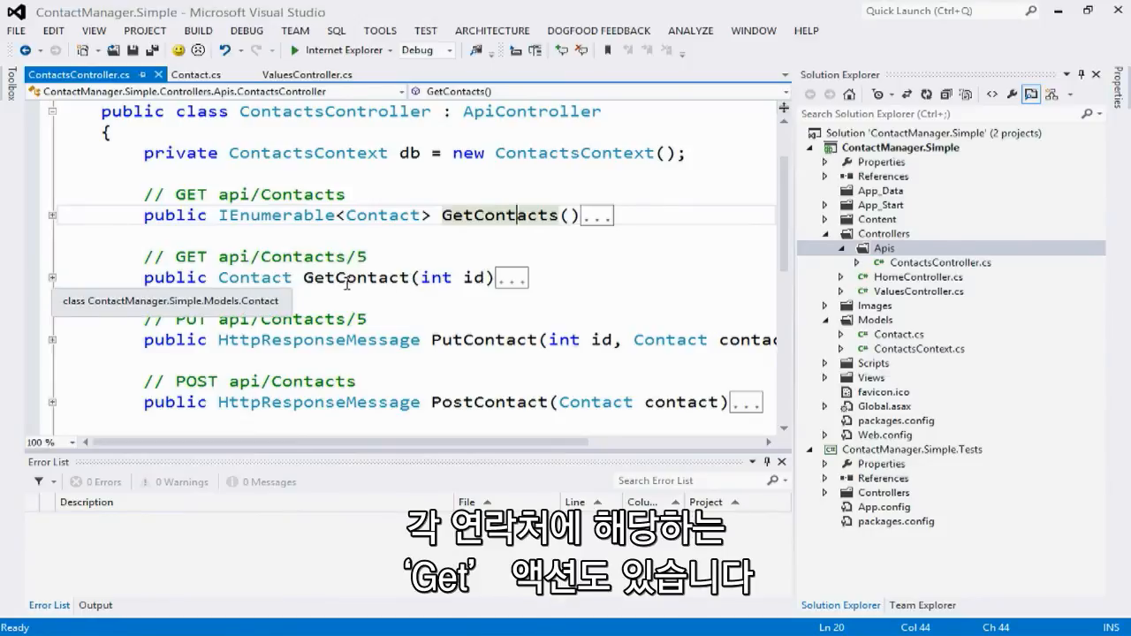
{"action": "scroll", "scroll_direction": "down", "scroll_amount": 3}
{"action": "type", "text": "["}
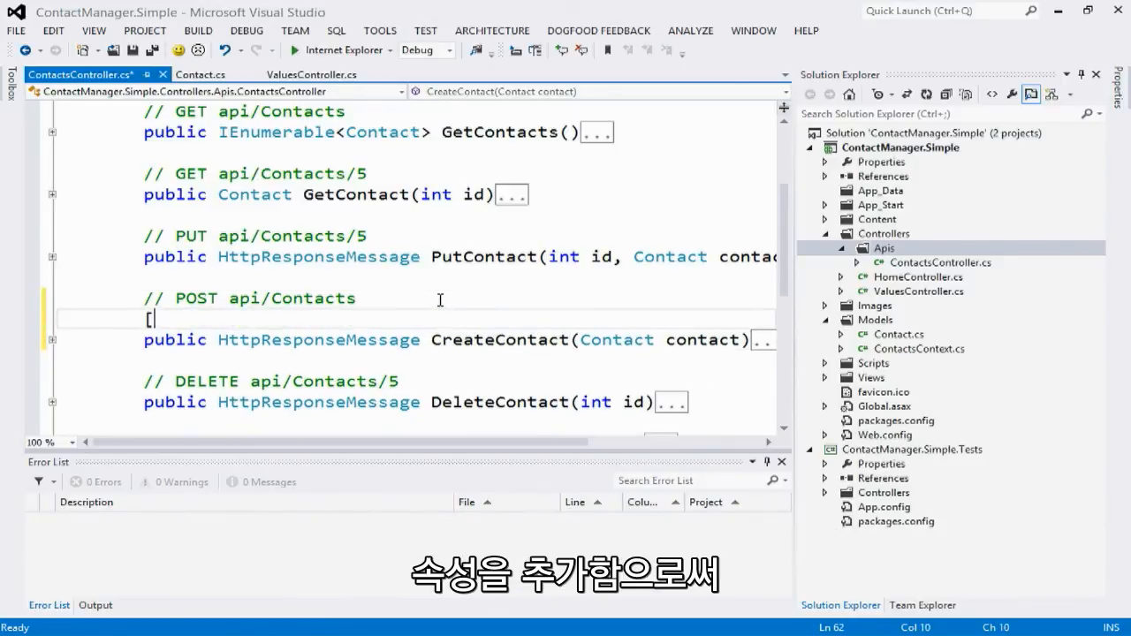
Start an [HttpPost] attribute above the action, then revert it to the original PostContact name.
{"action": "type", "text": "Http"}
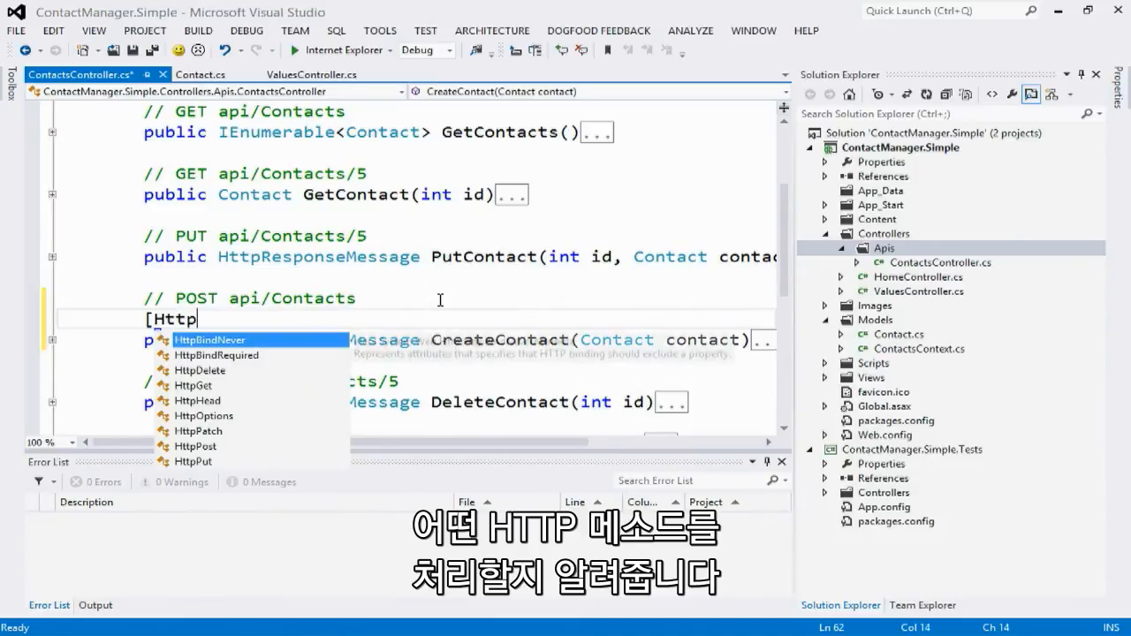
{"action": "type", "text": "P"}
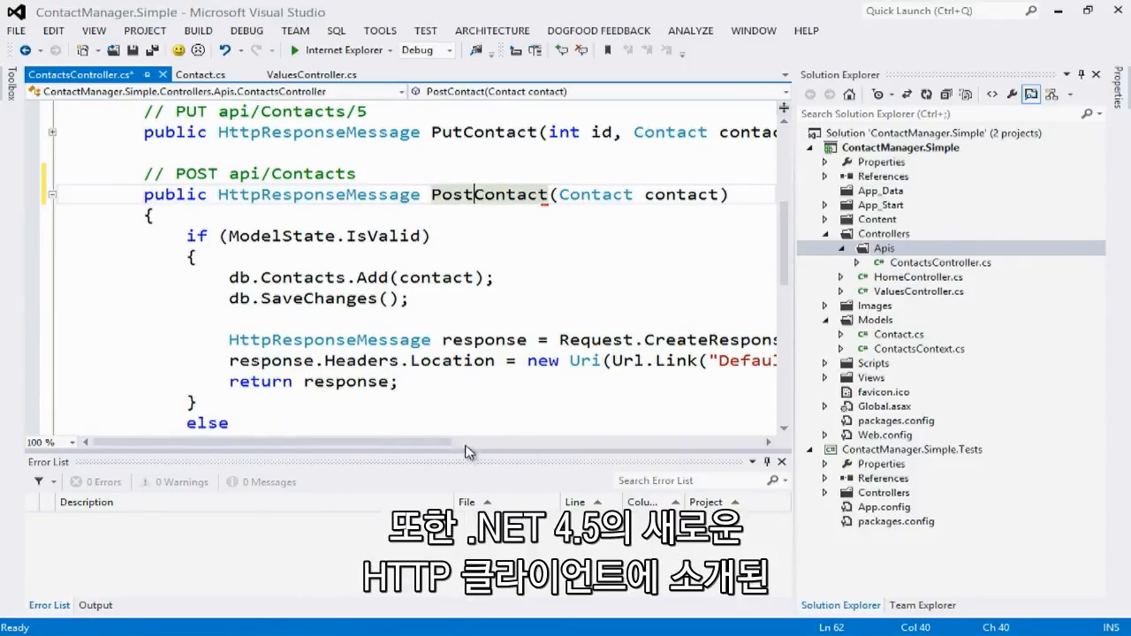
{"action": "double_click", "coordinate": [318, 195]}
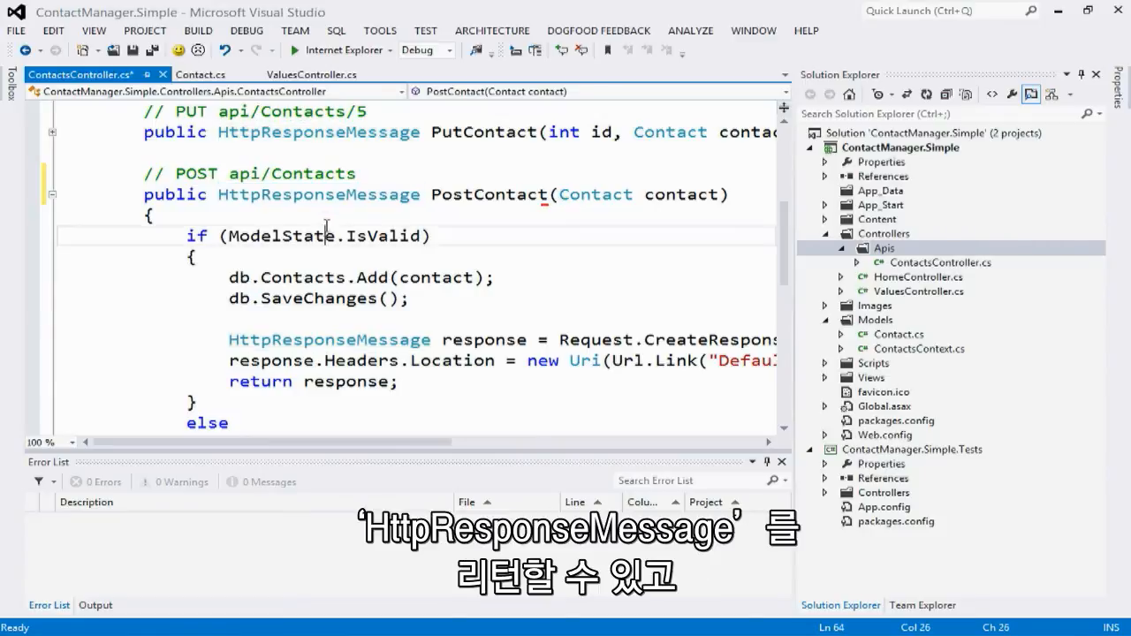
{"action": "mouse_move", "coordinate": [318, 195]}
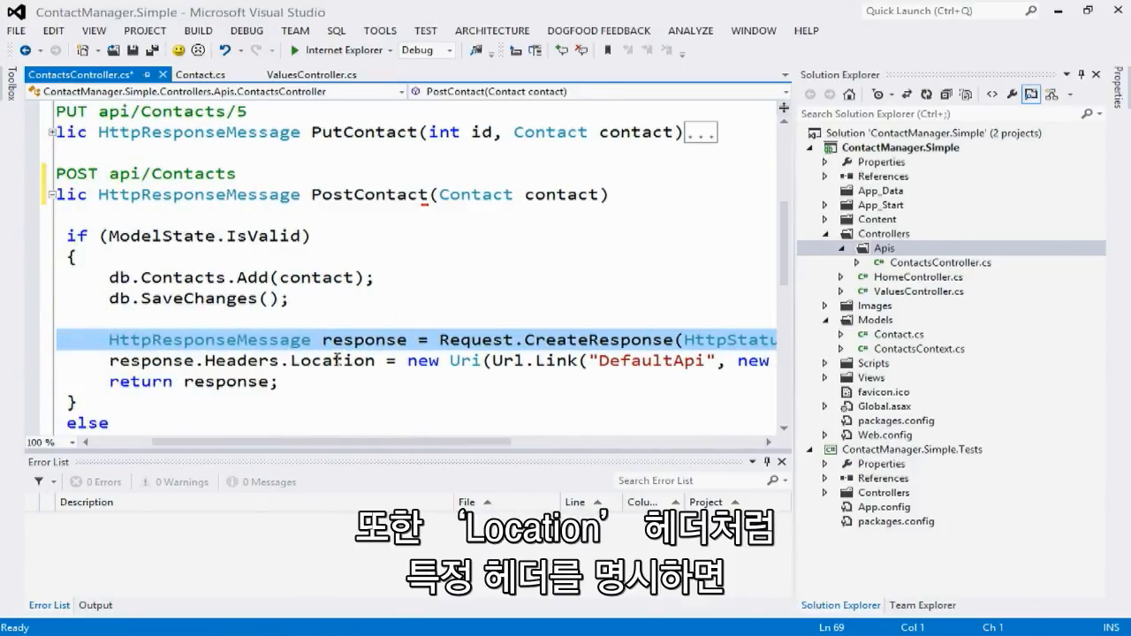
{"action": "double_click", "coordinate": [332, 360]}
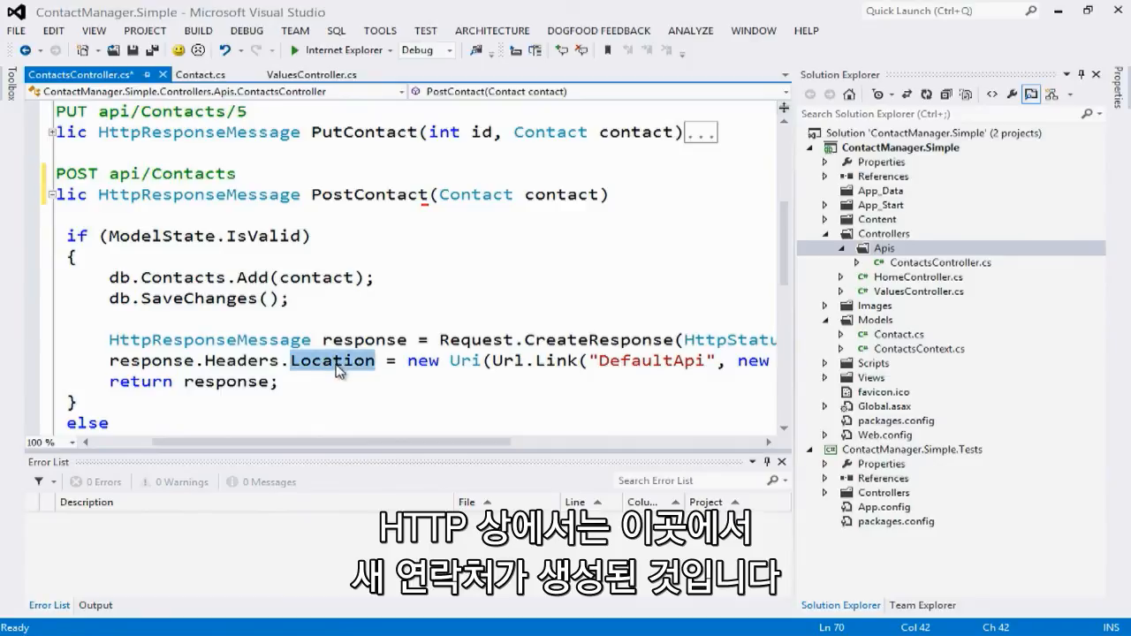